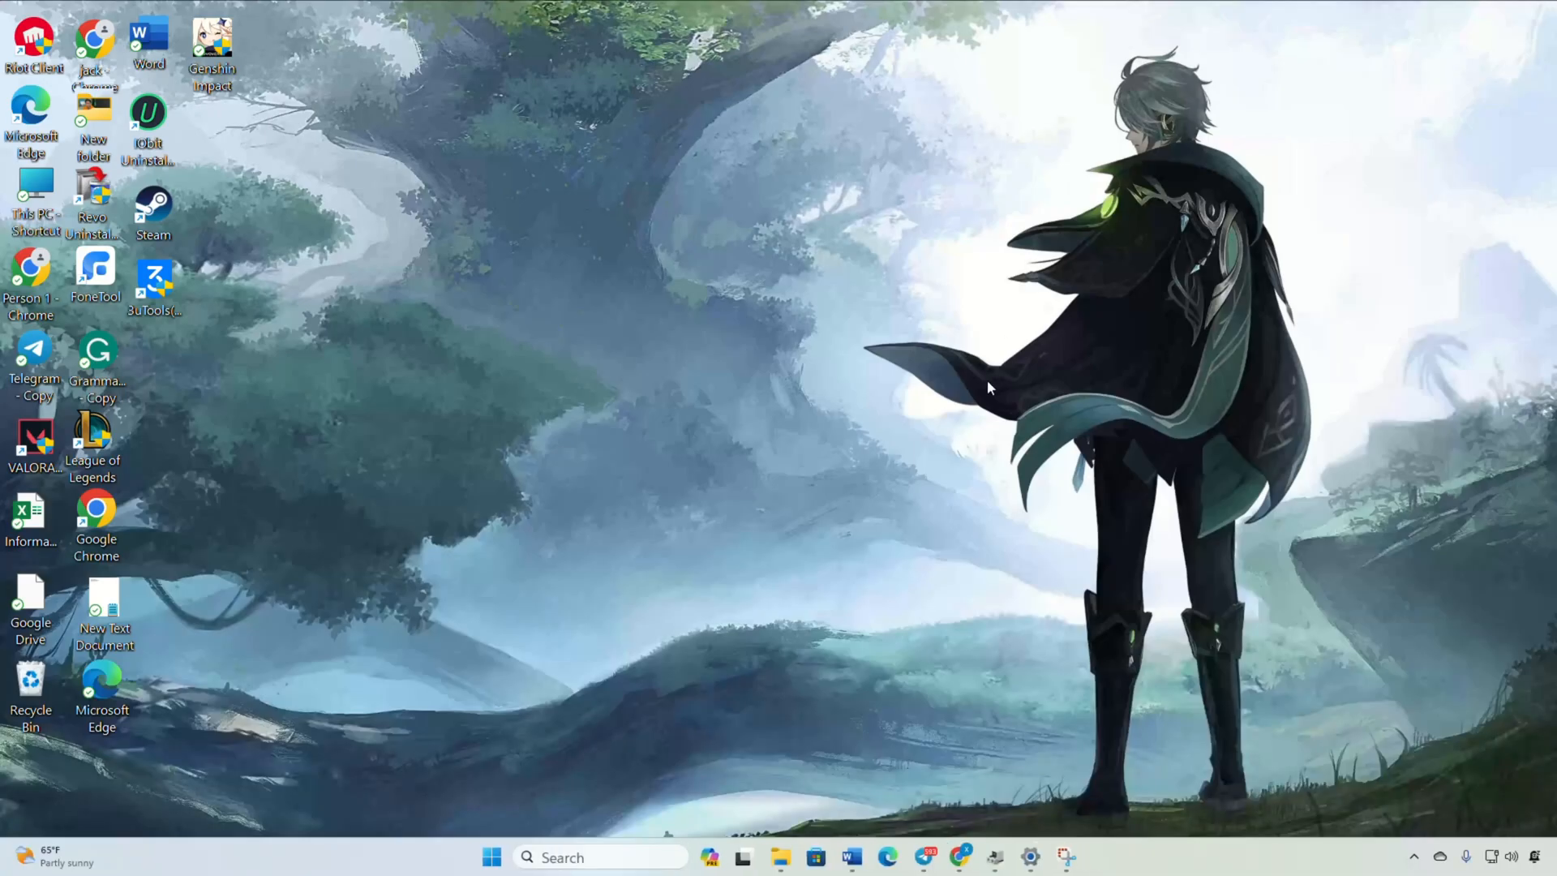
mouse_move(983, 361)
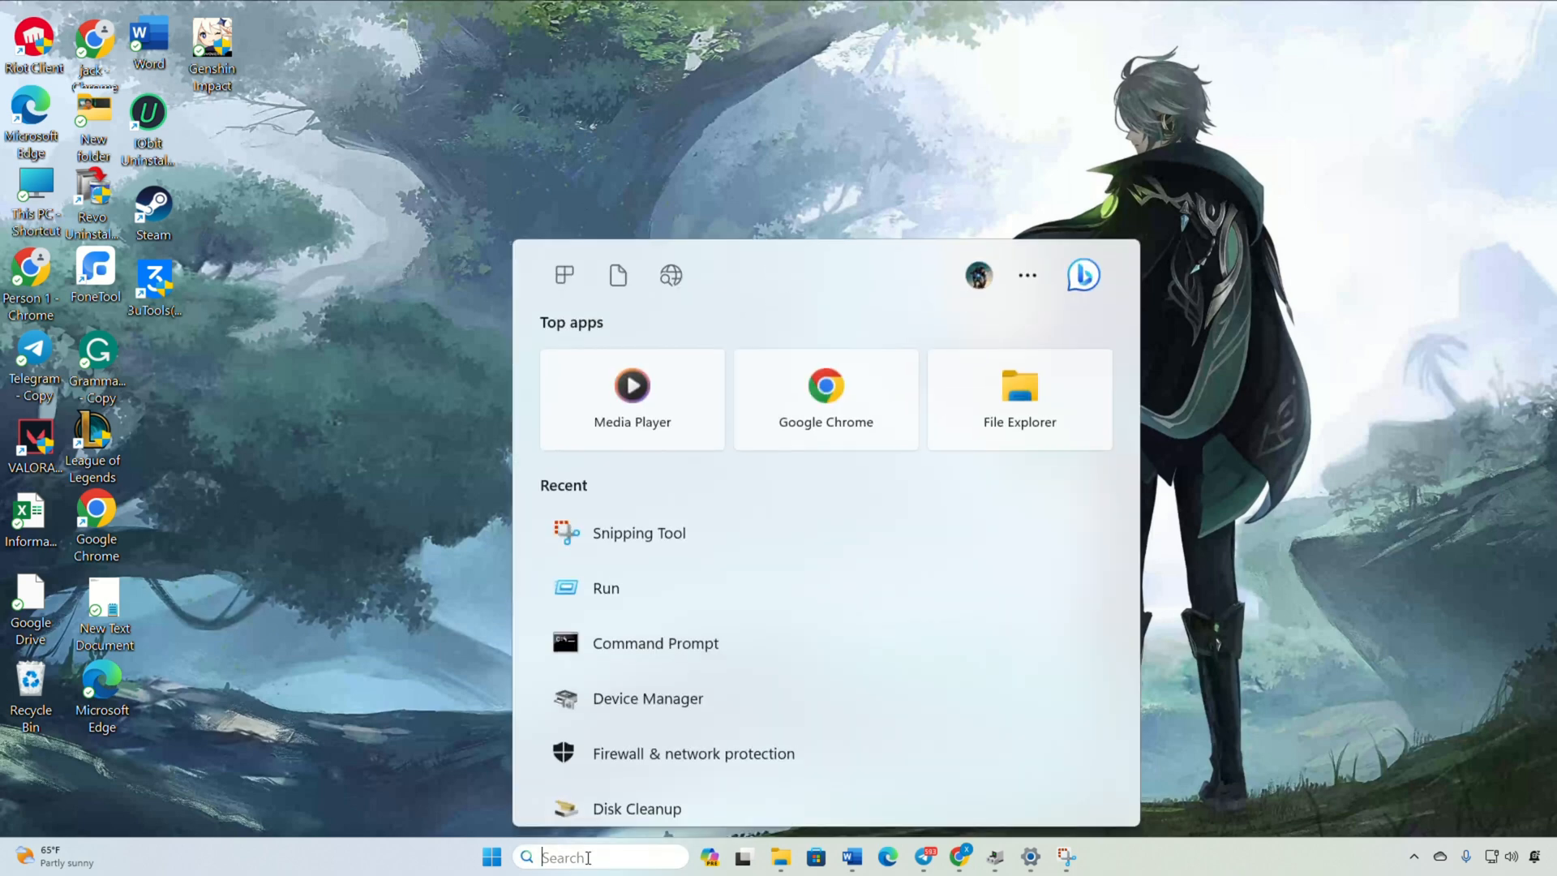
Open the temporary files folder via Run, then launch Command Prompt as administrator.
type("run")
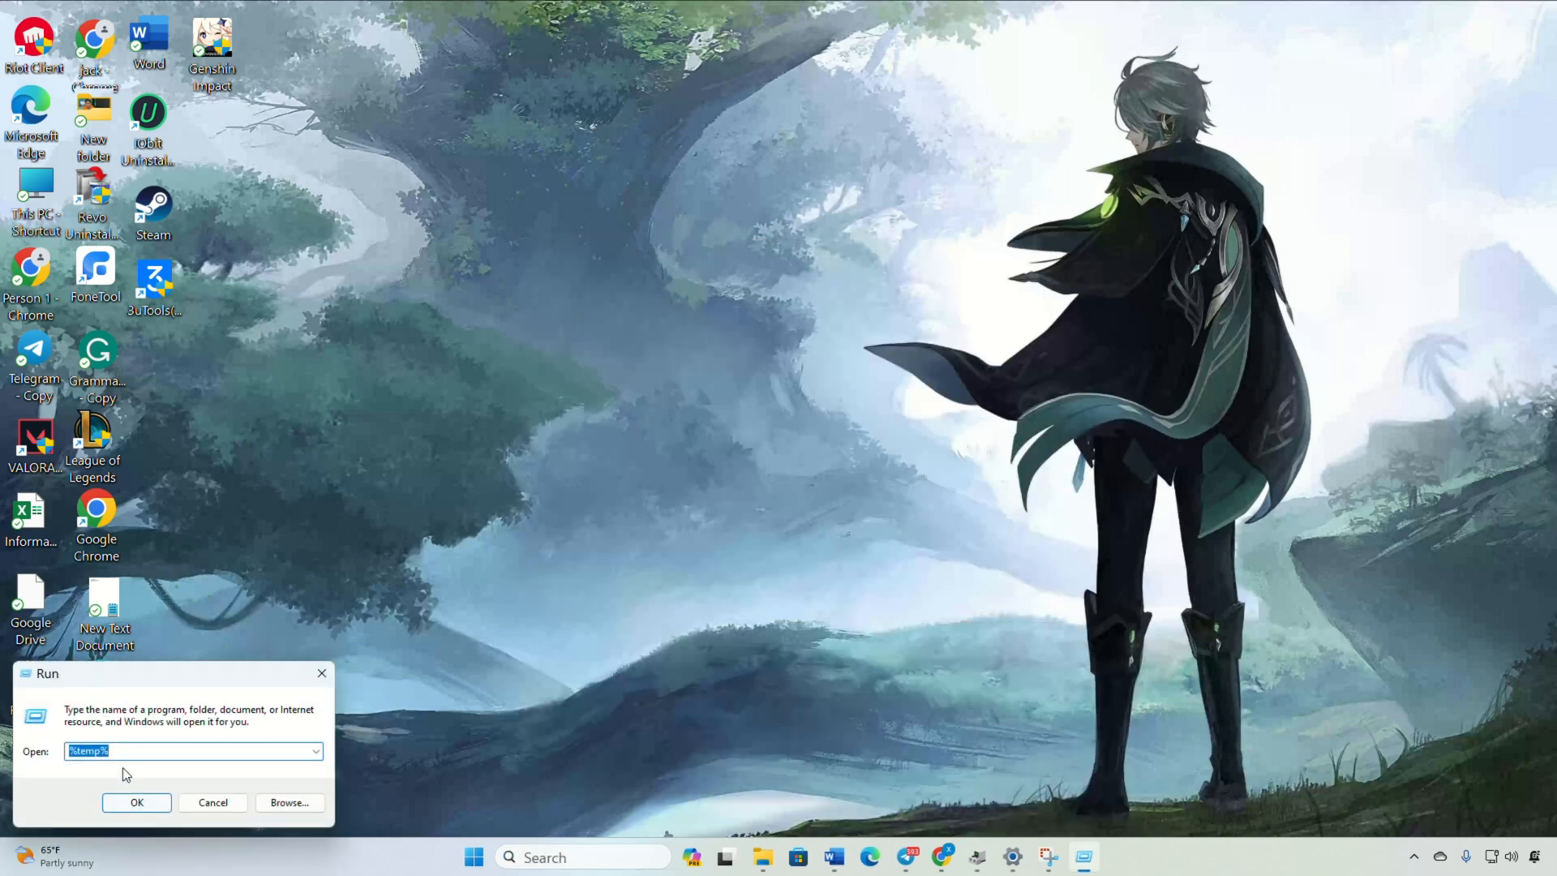
left_click(137, 802)
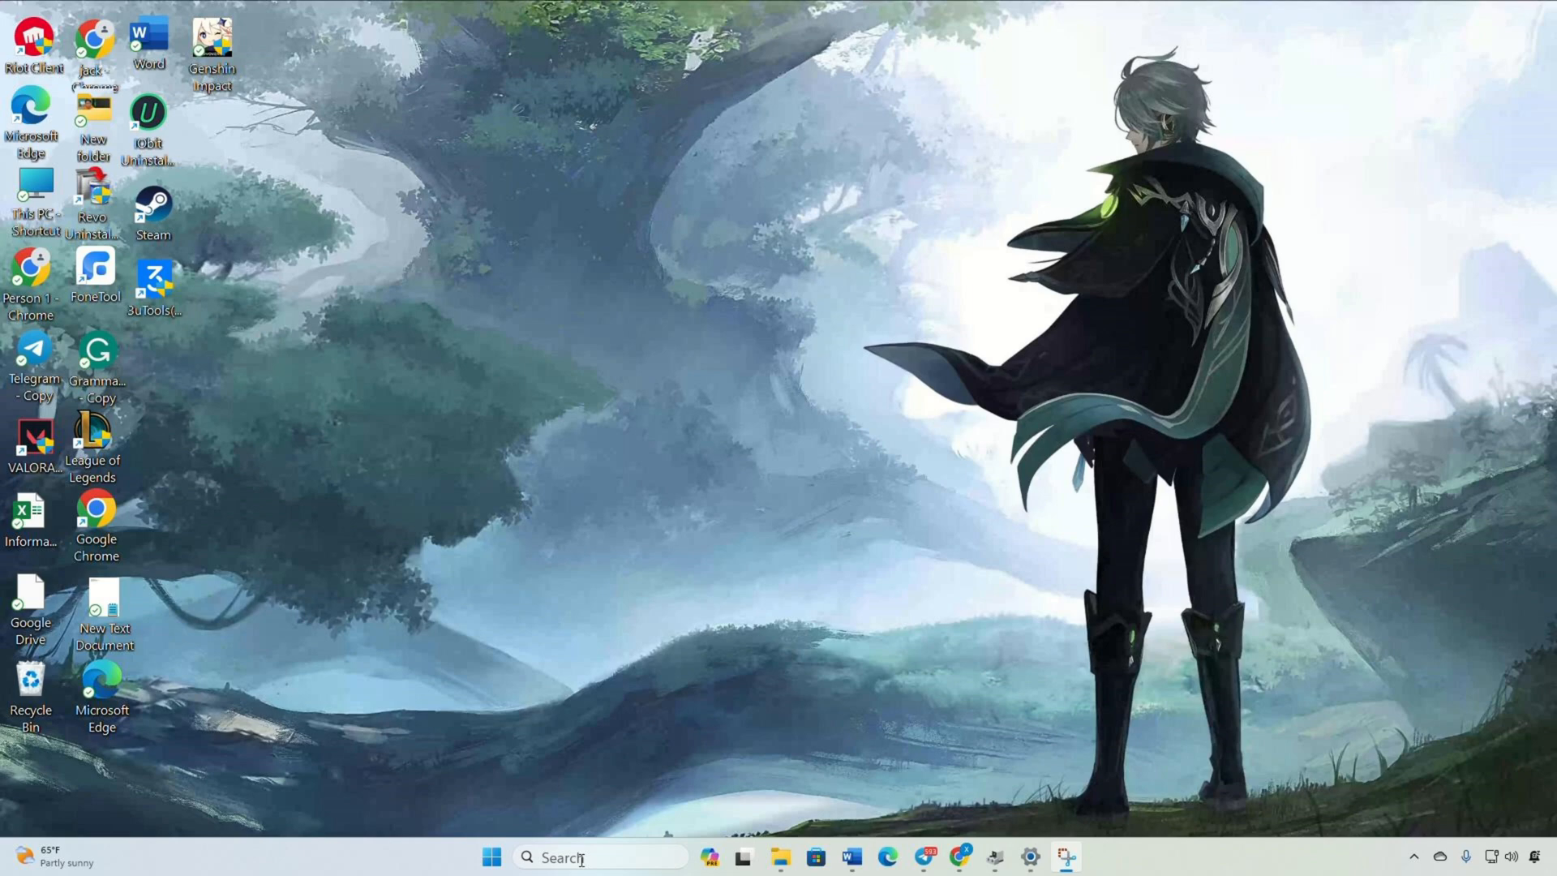
type("command Prompt")
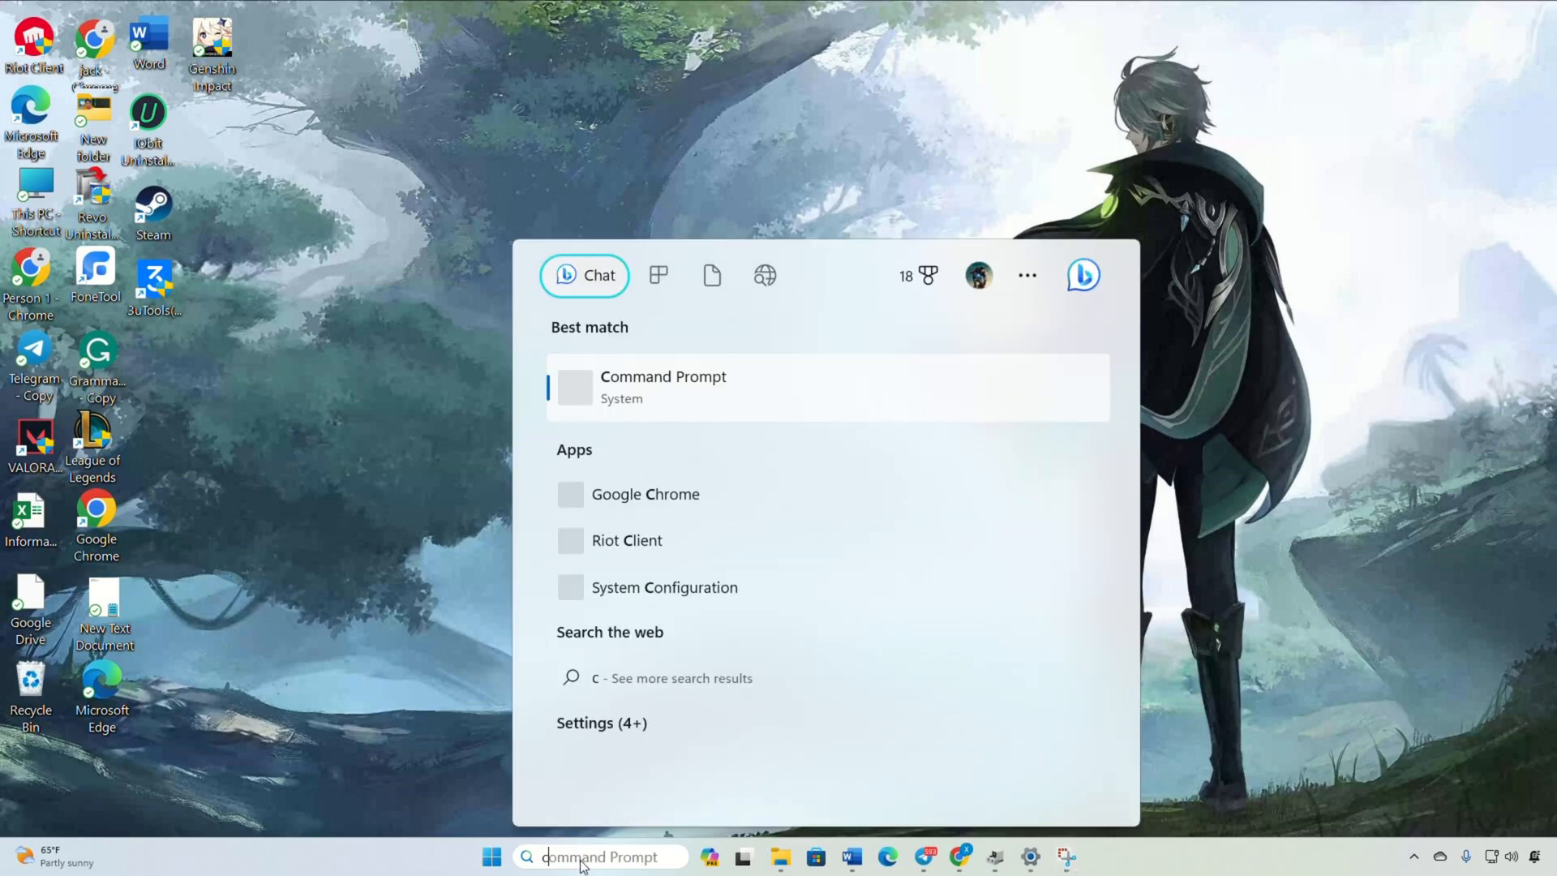
type("cmd")
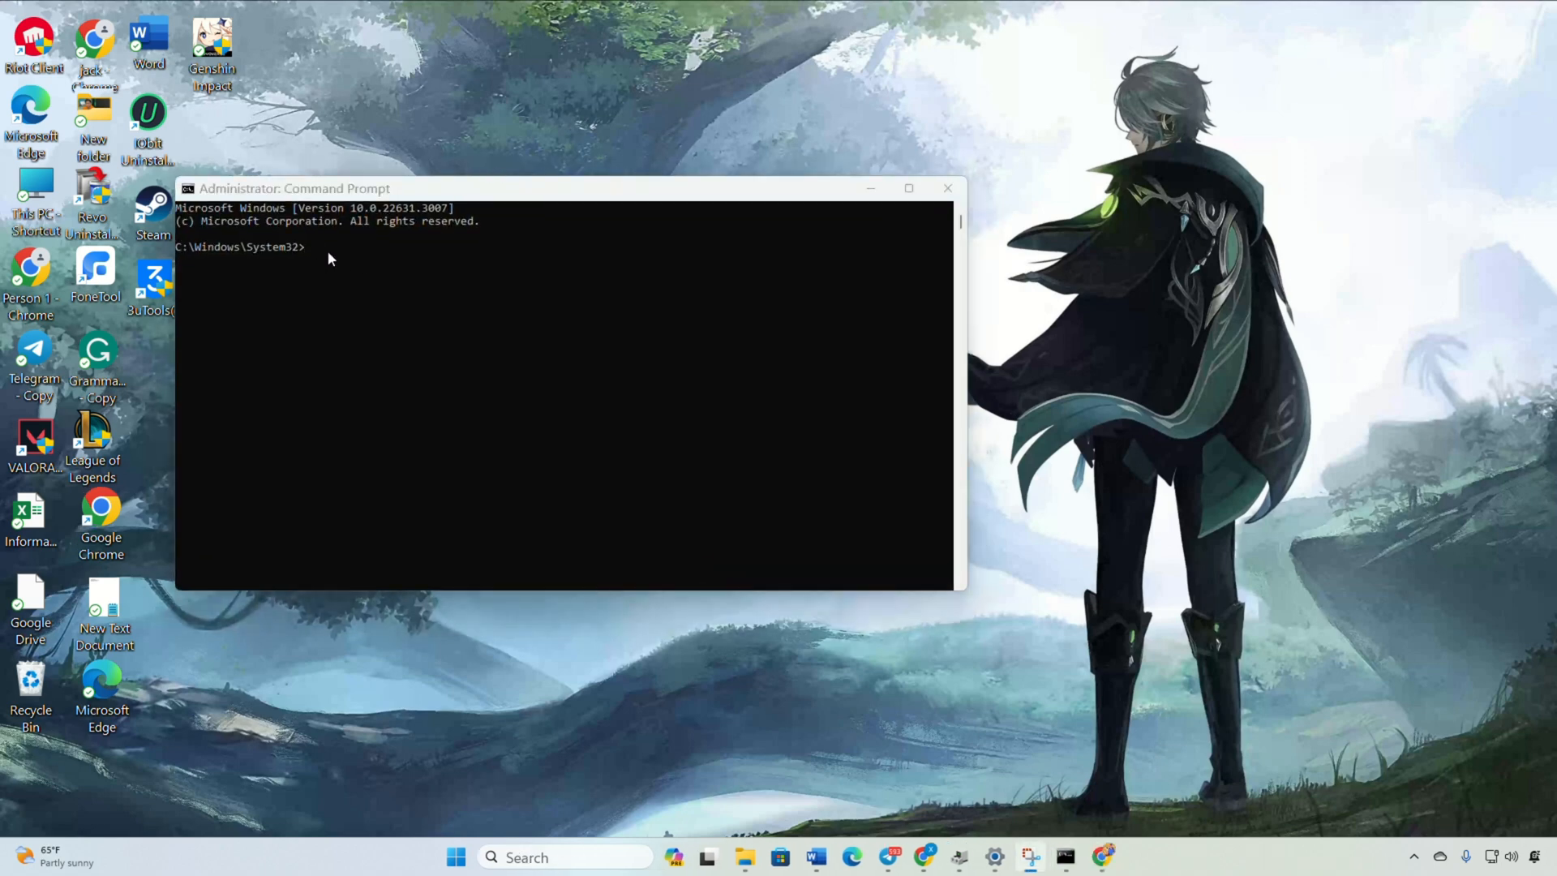
Run netsh winsock reset, ipconfig /release, ipconfig /renew and netsh int ip.
type("netsh winsock reset")
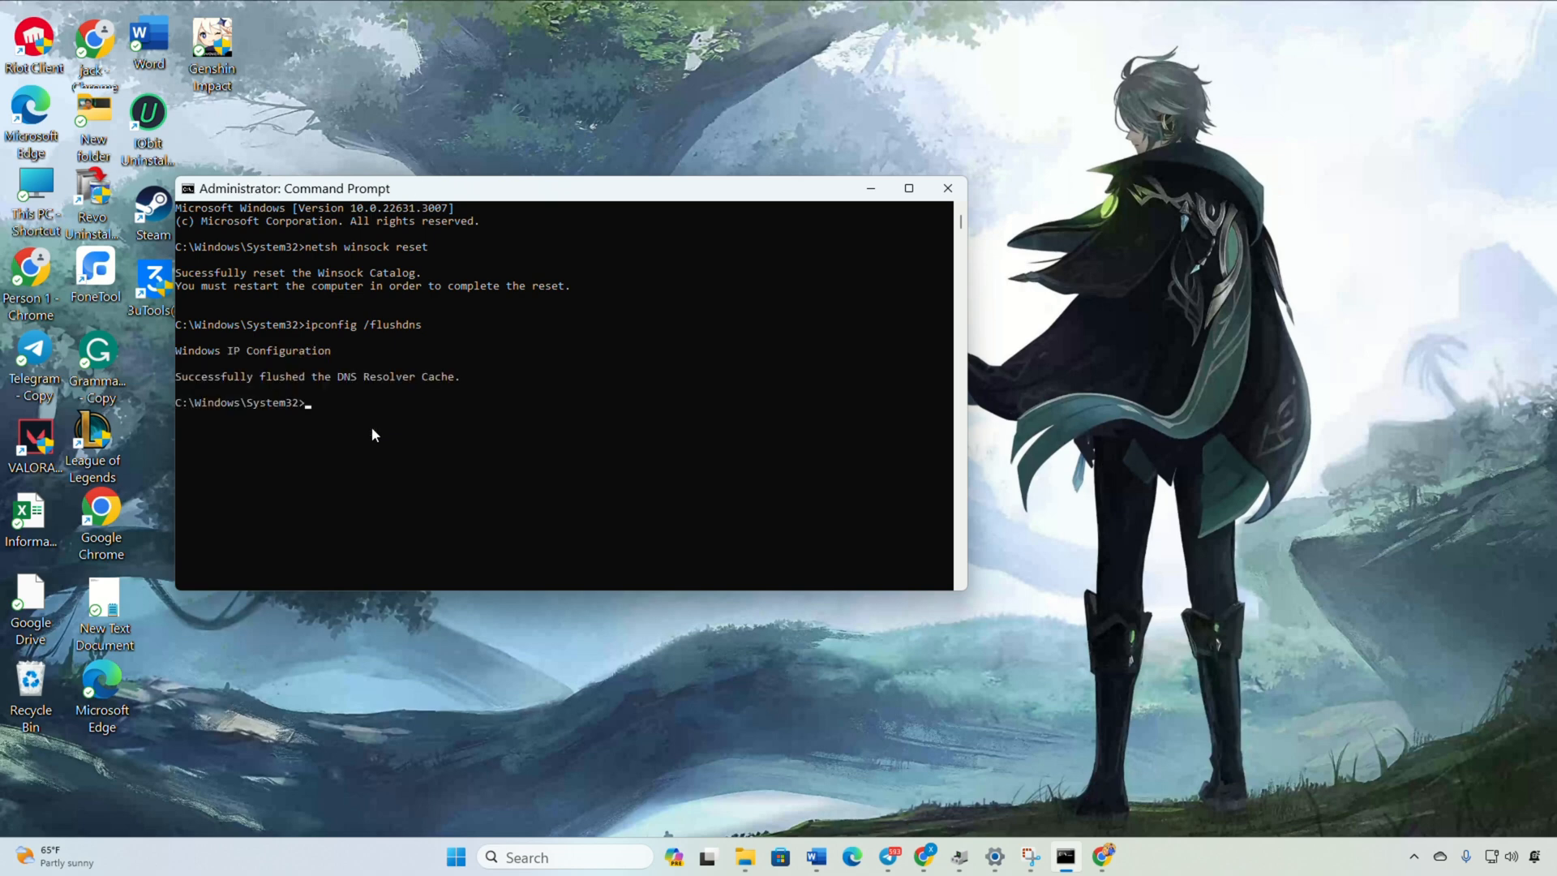
type("ipconfig /release")
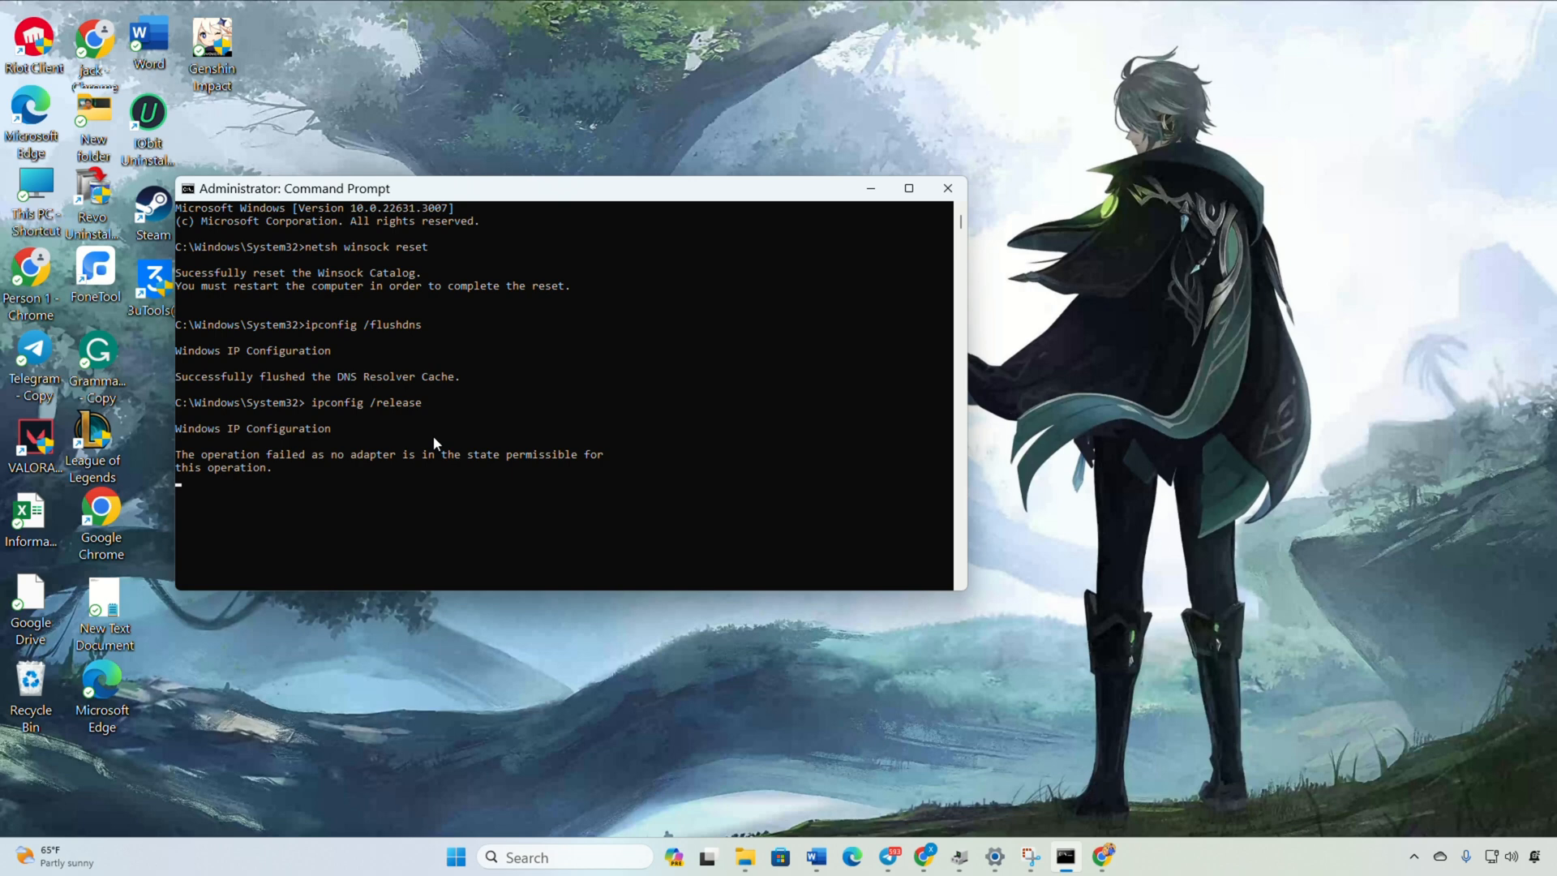
type("ipconfig /renew")
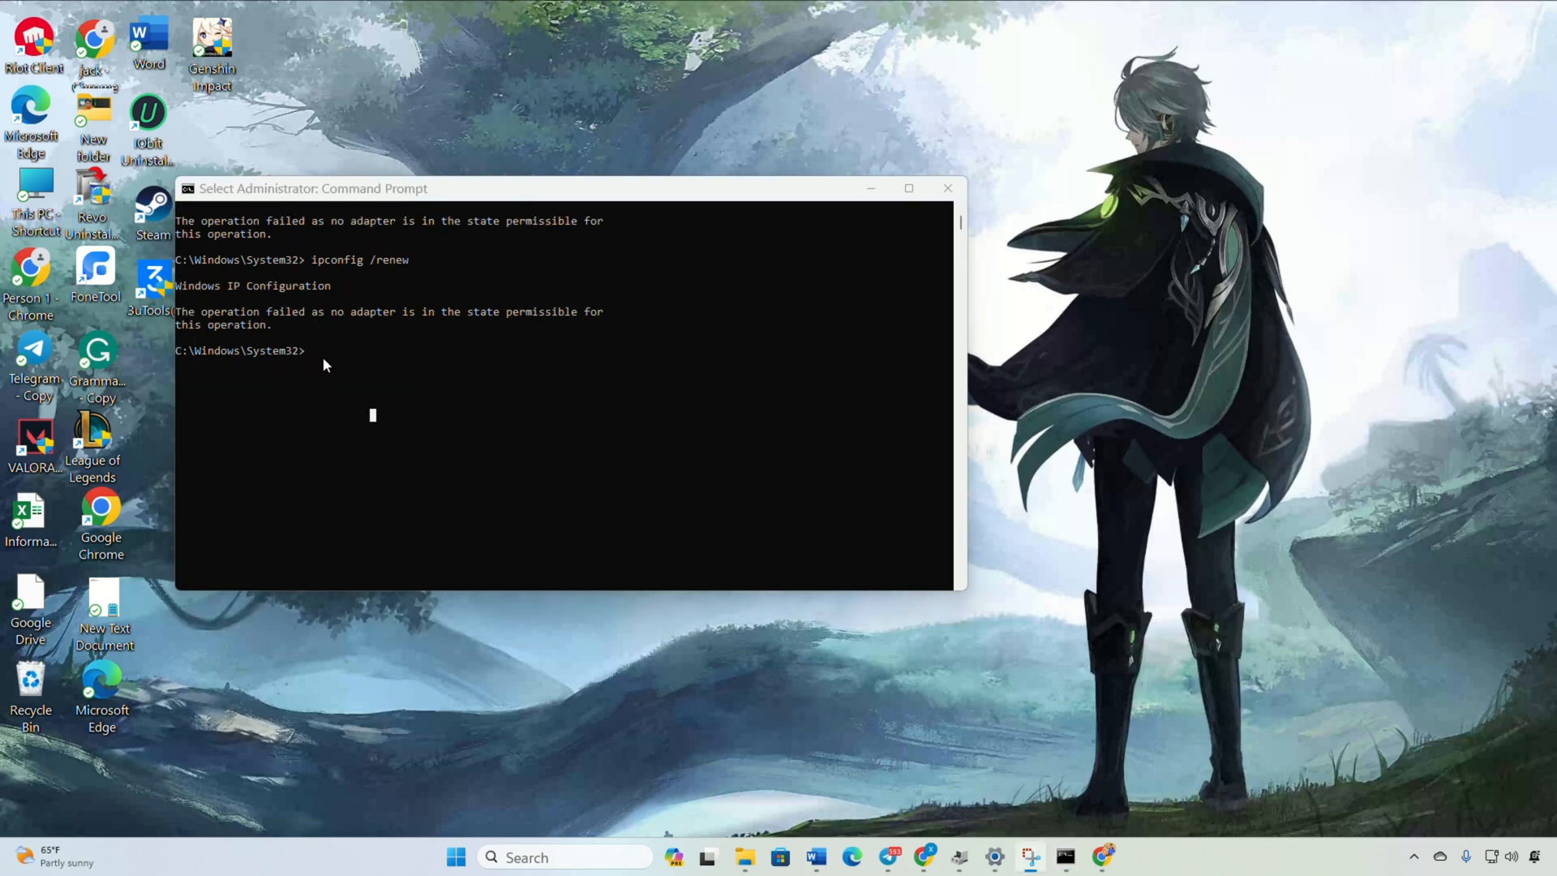
type("netsh int ip")
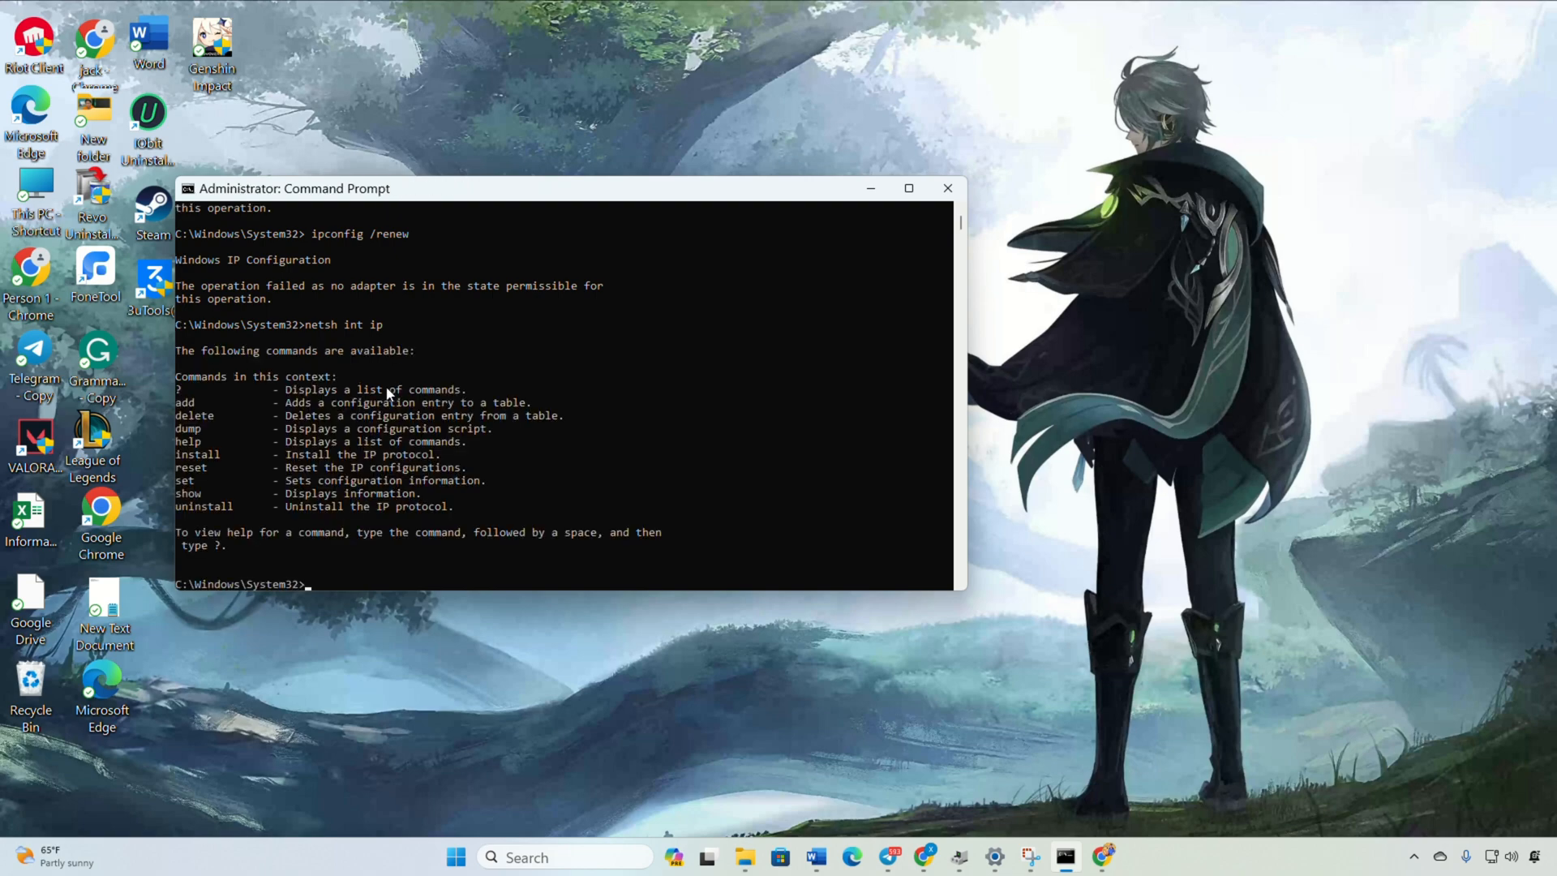
Close the Command Prompt window and open, then dismiss, the Start menu.
left_click(473, 856)
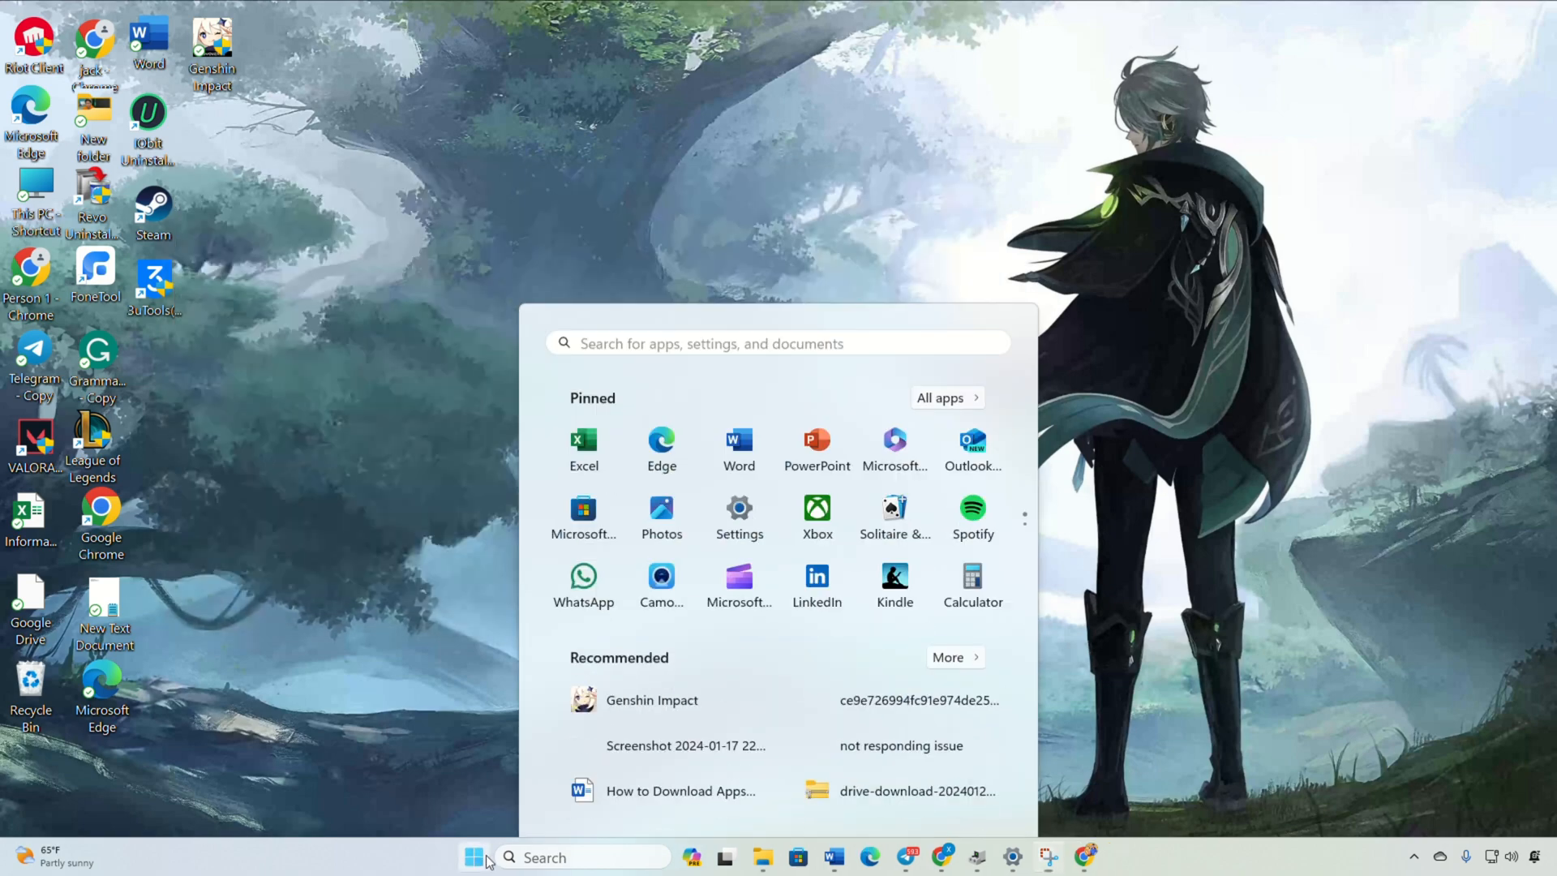
left_click(978, 800)
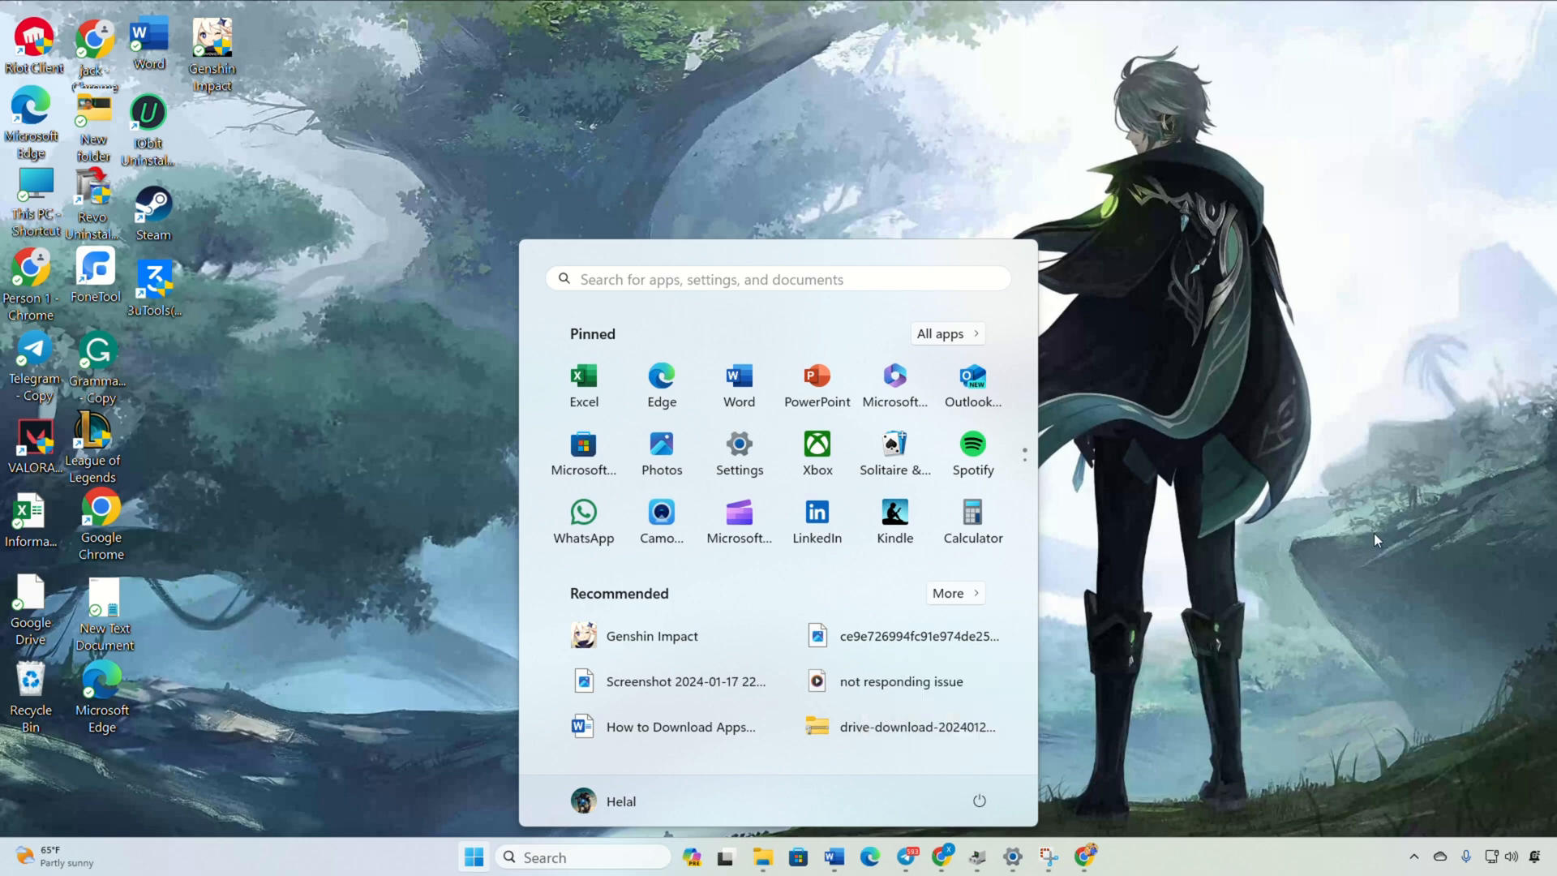
left_click(474, 856)
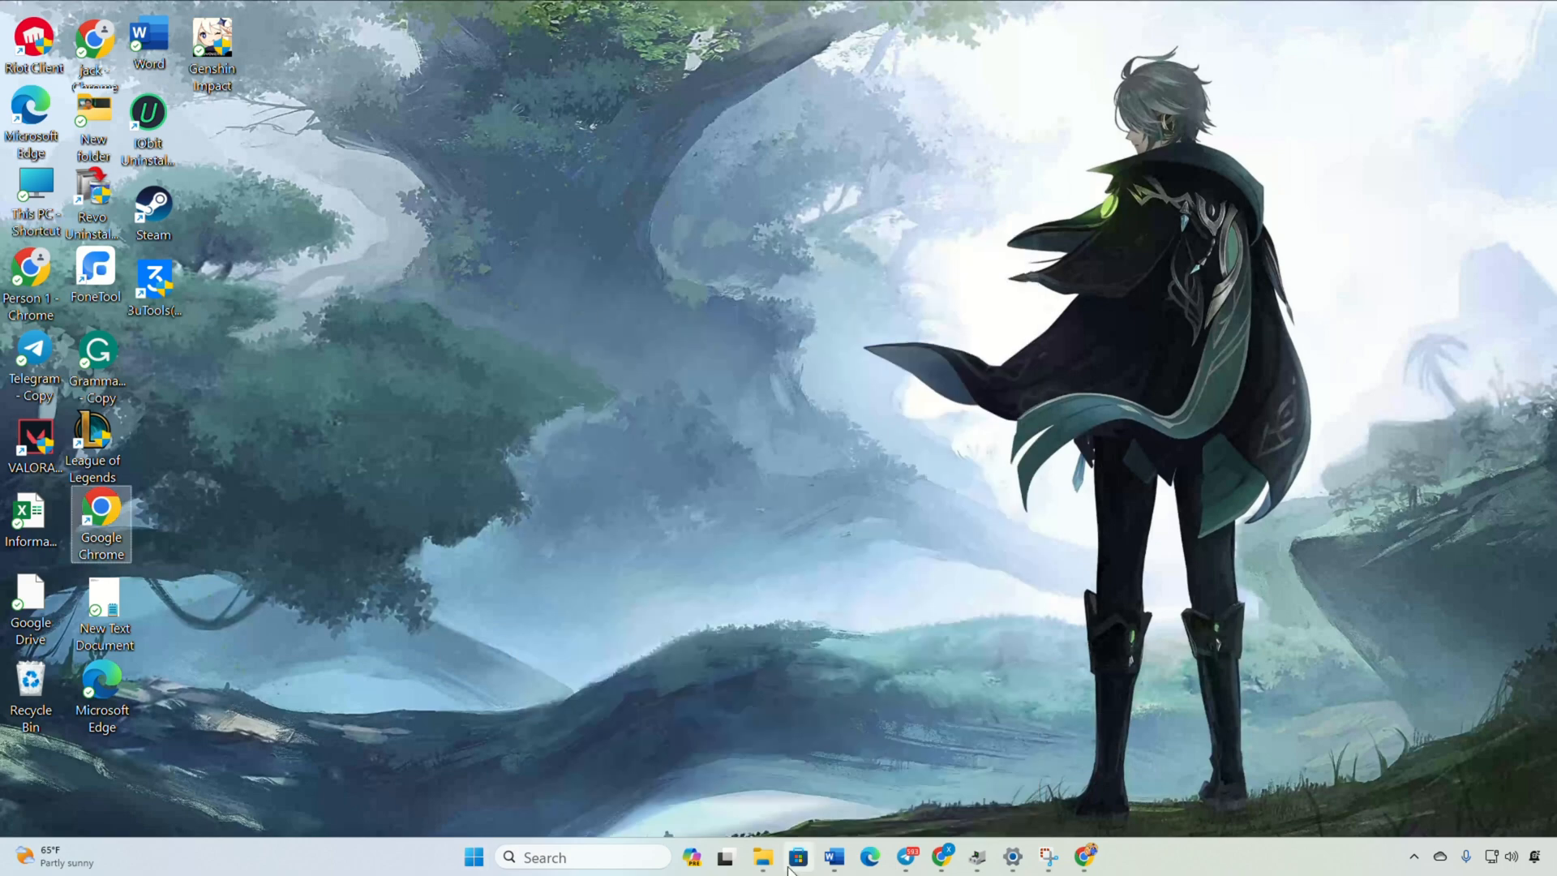
mouse_move(698, 33)
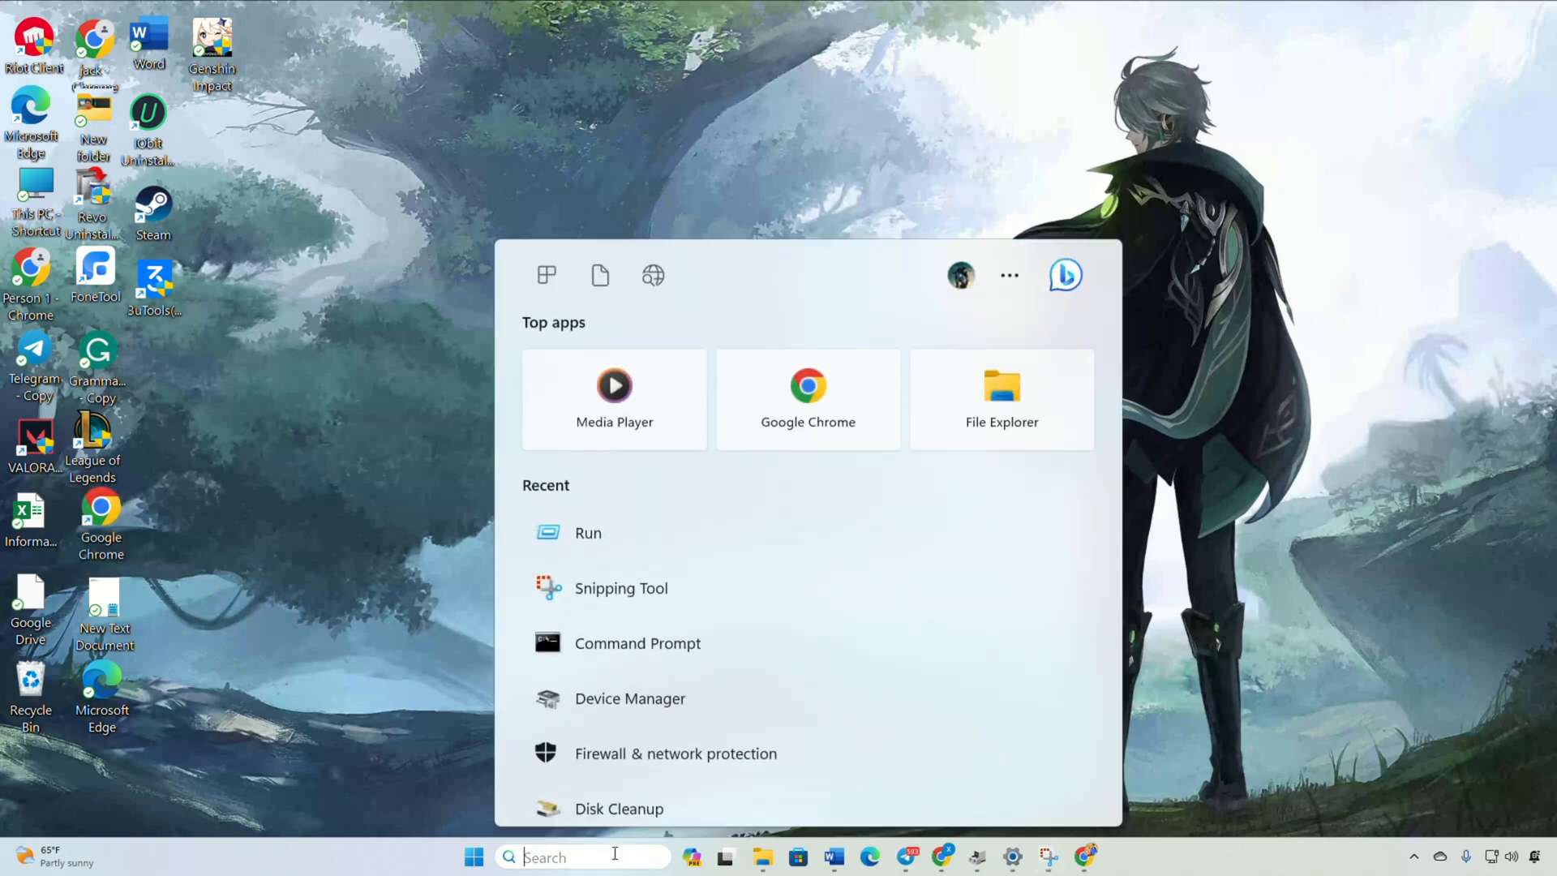
Launch a new Command Prompt, ping 1.1.1.1, then try ping8.8.8.8.
type("cmd")
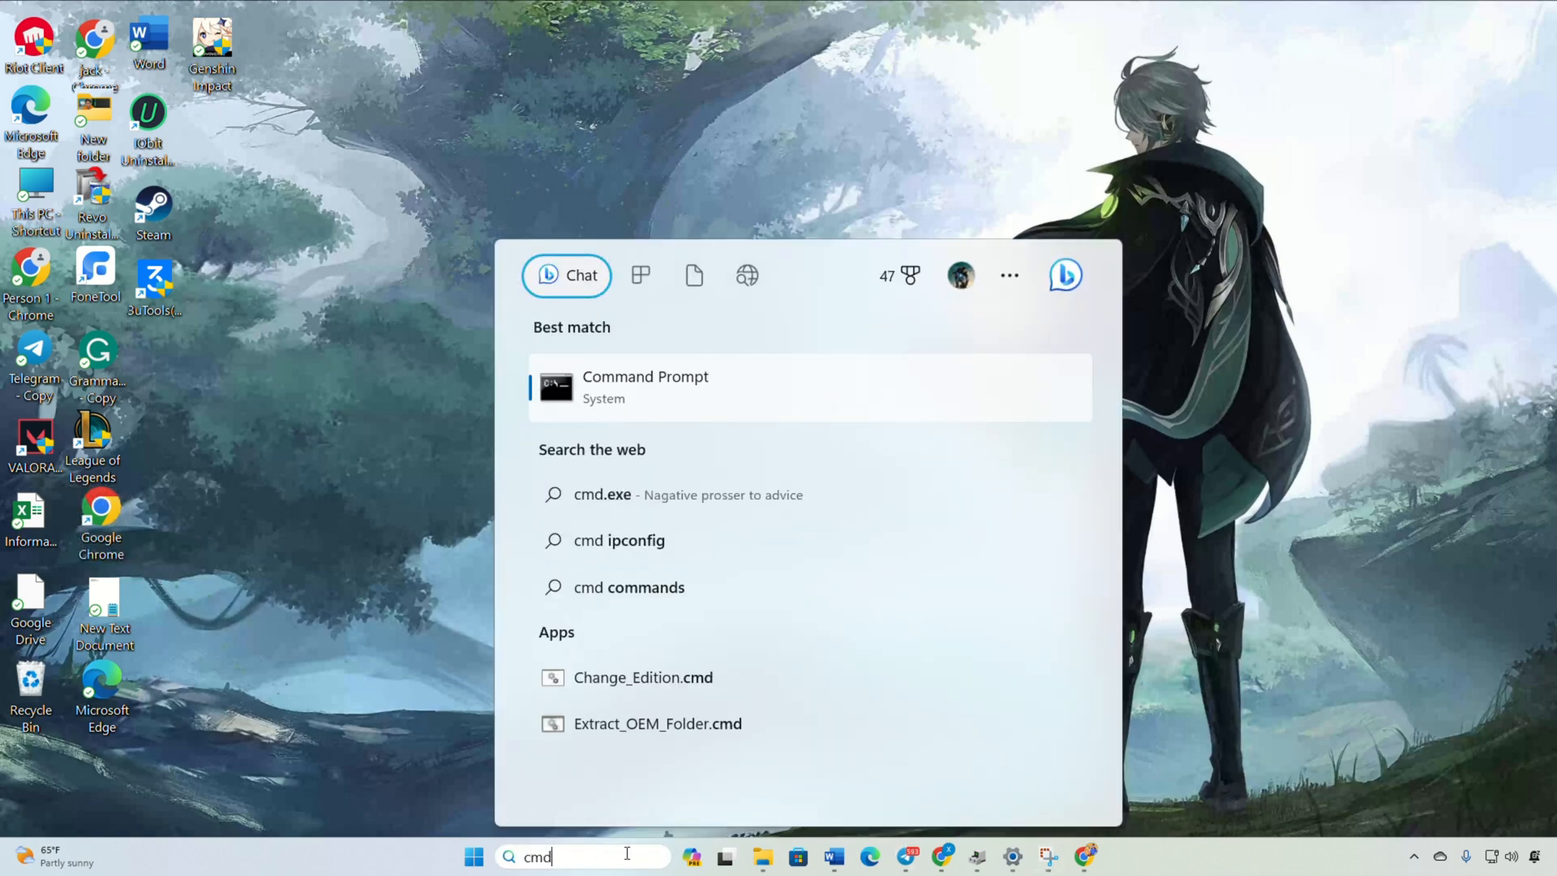
left_click(646, 386)
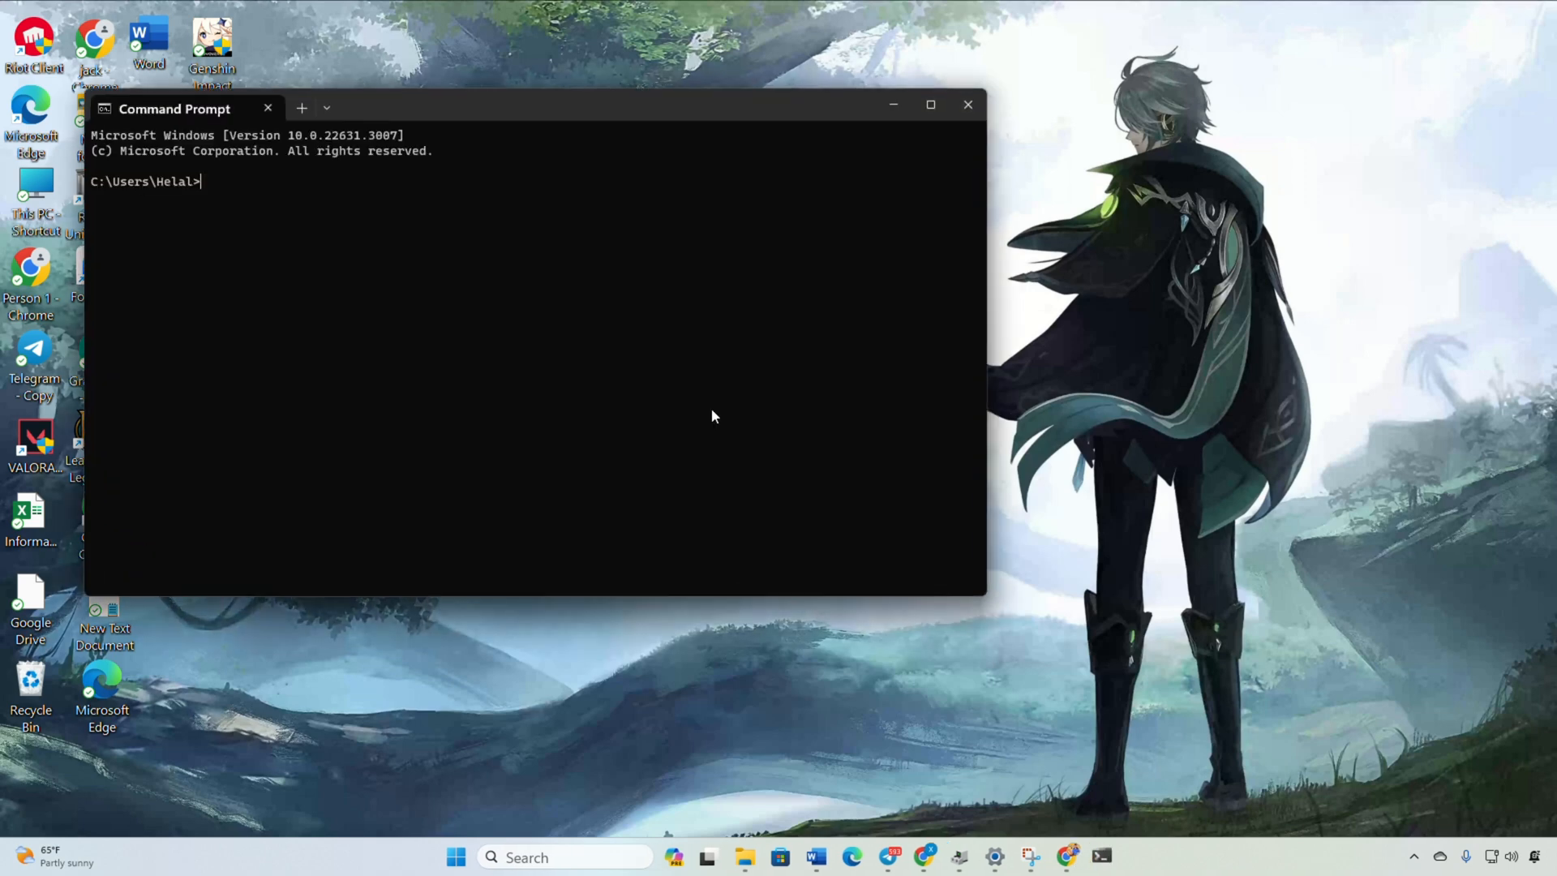
type("pi")
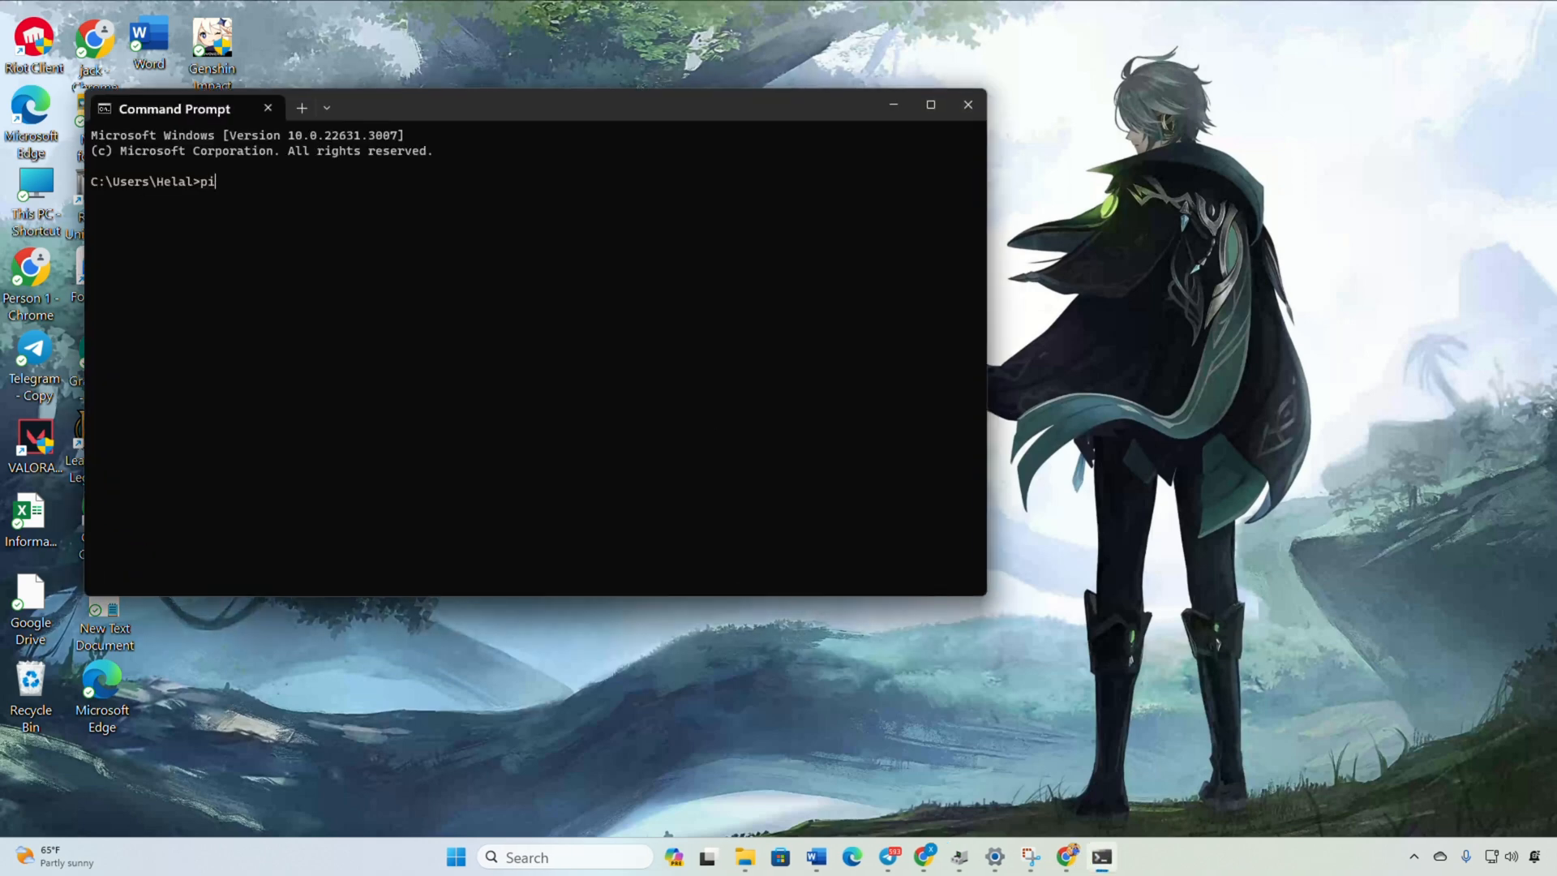
type("ng")
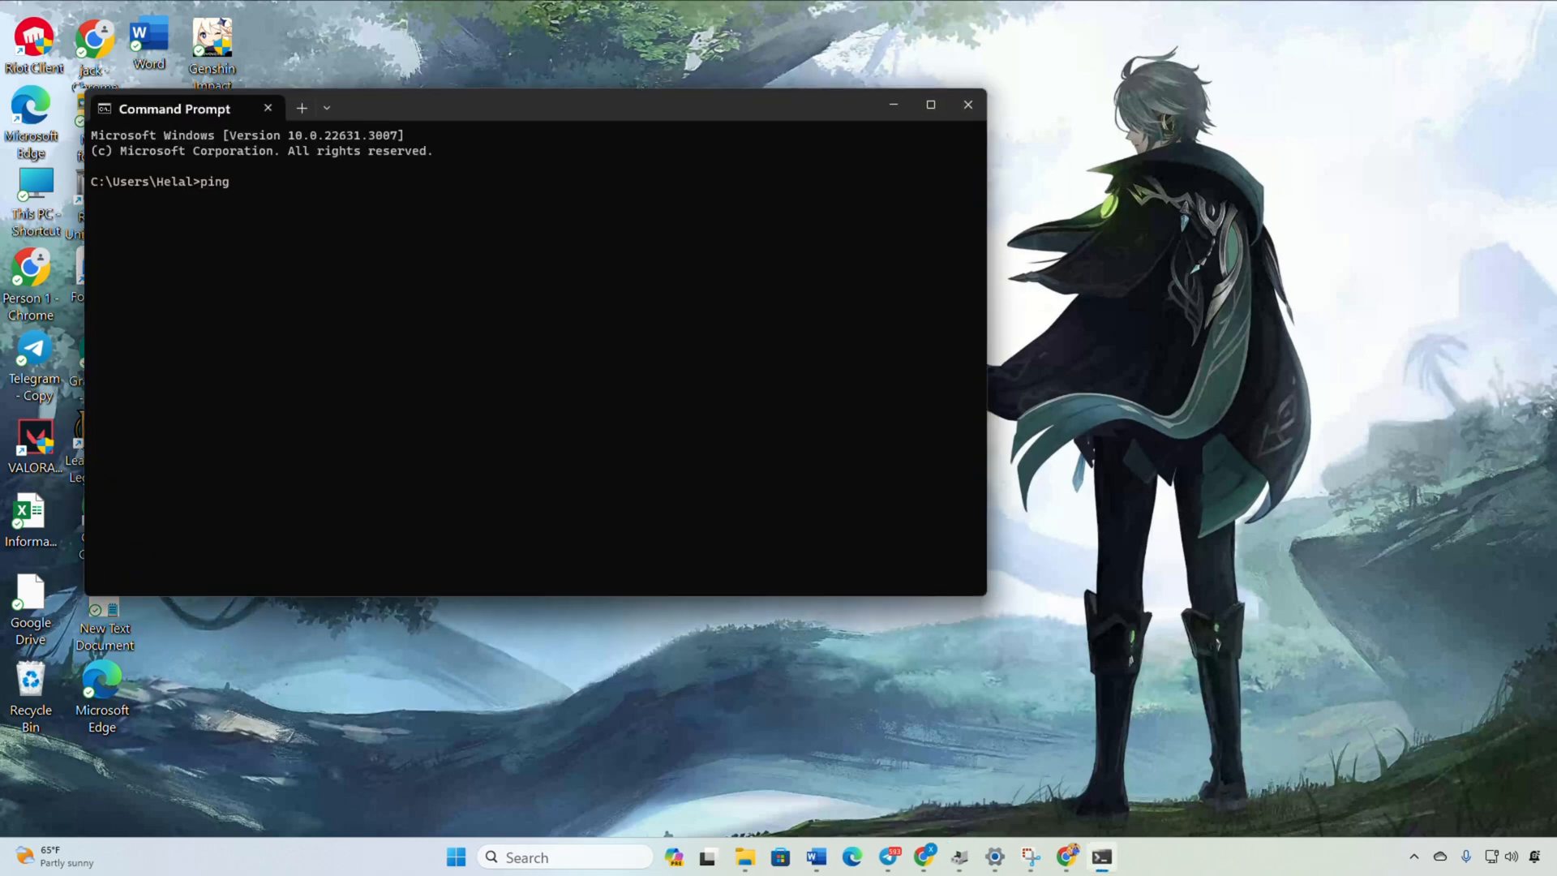
type("1.1.1.1")
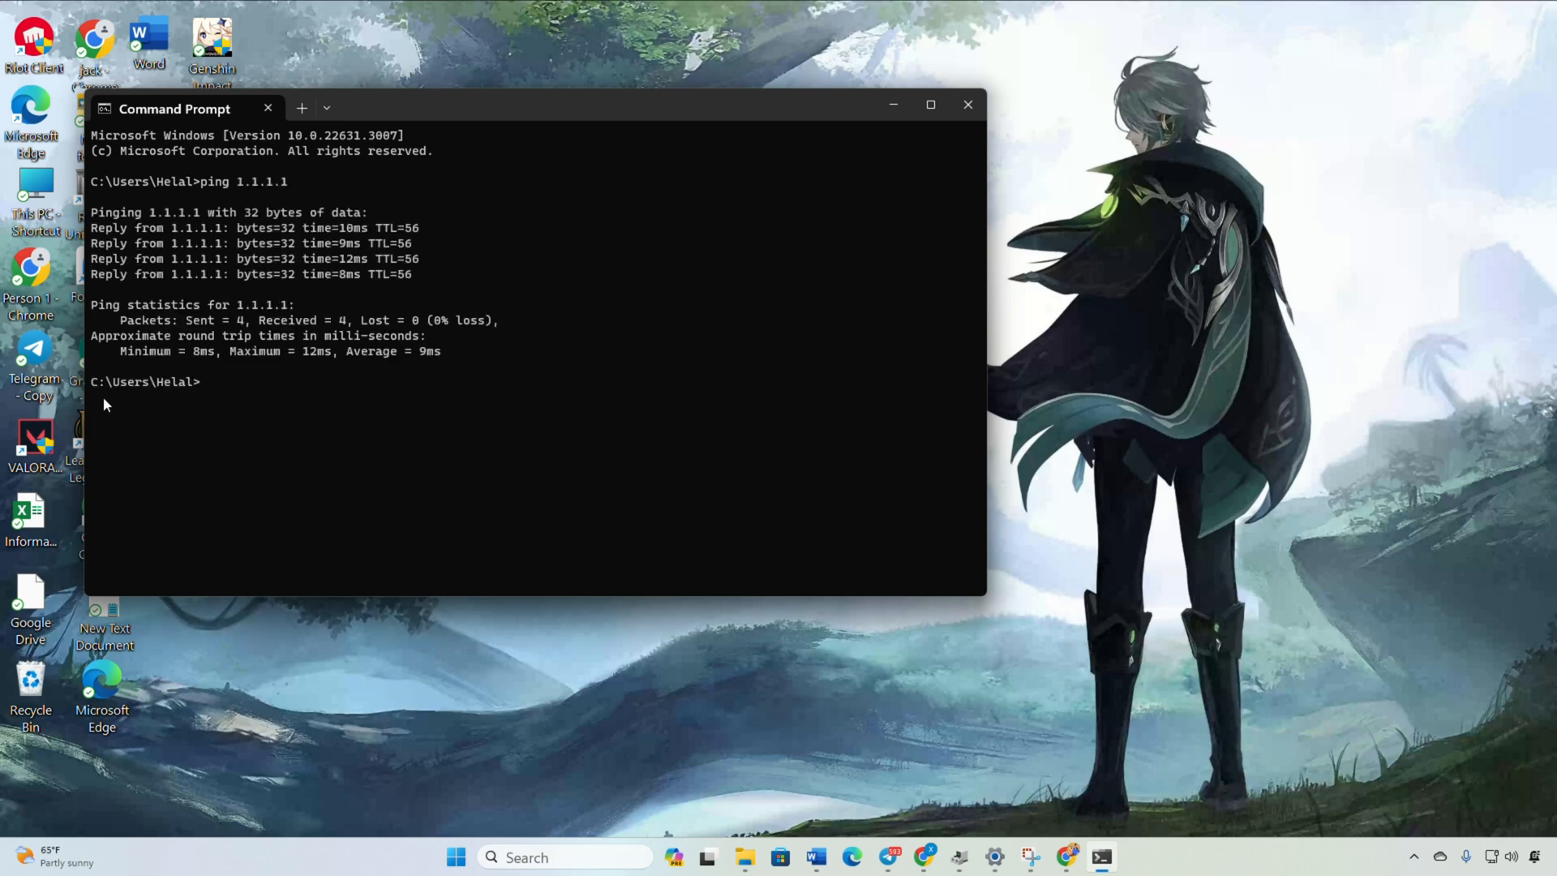
type("ping8.8.8.8")
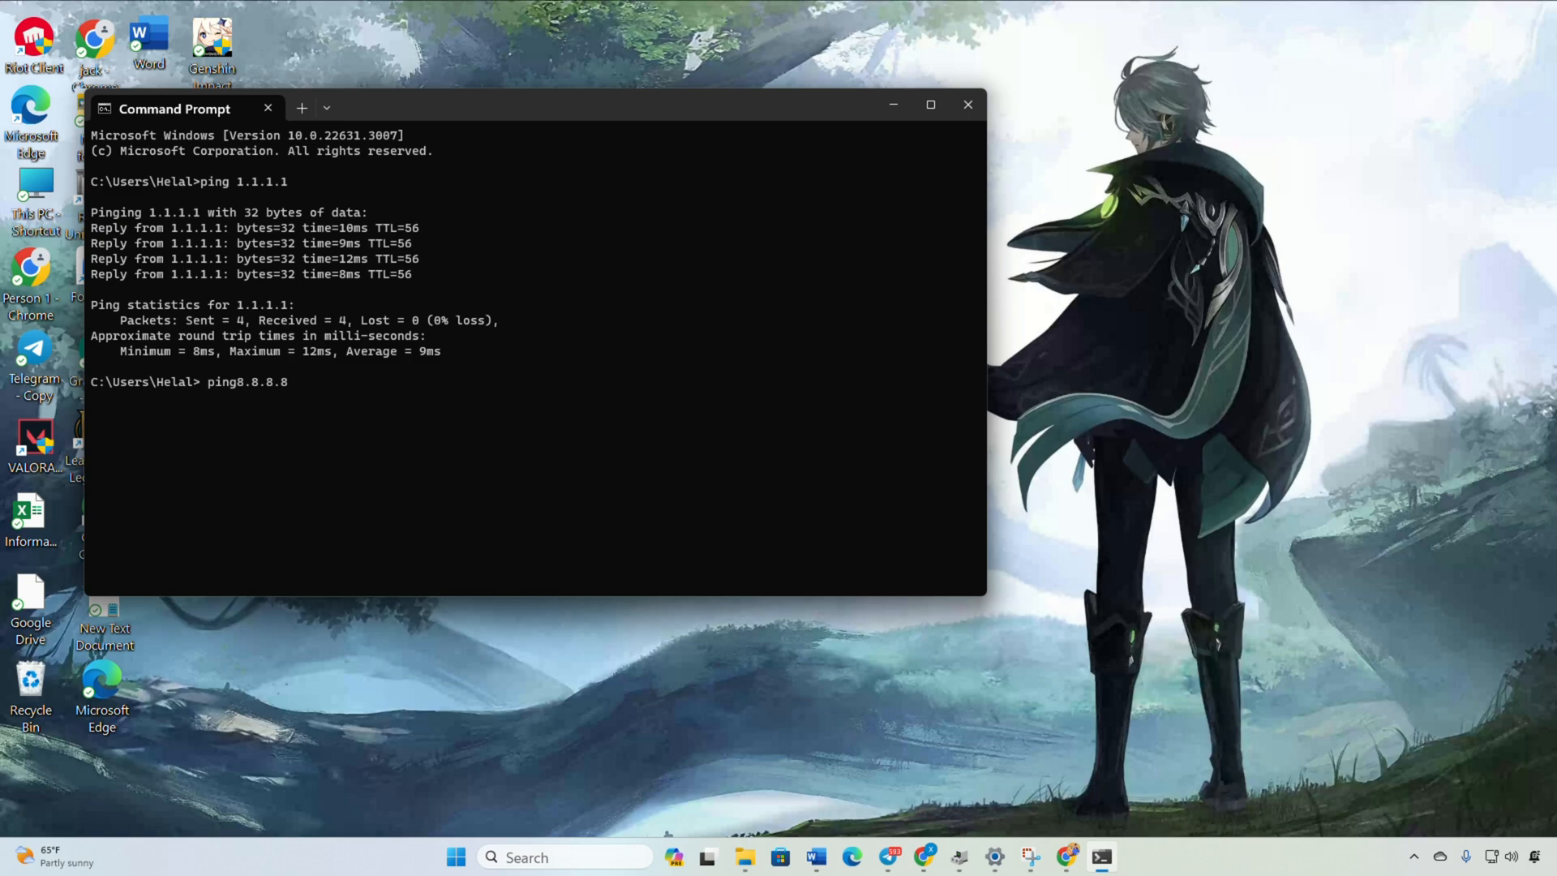
key("enter")
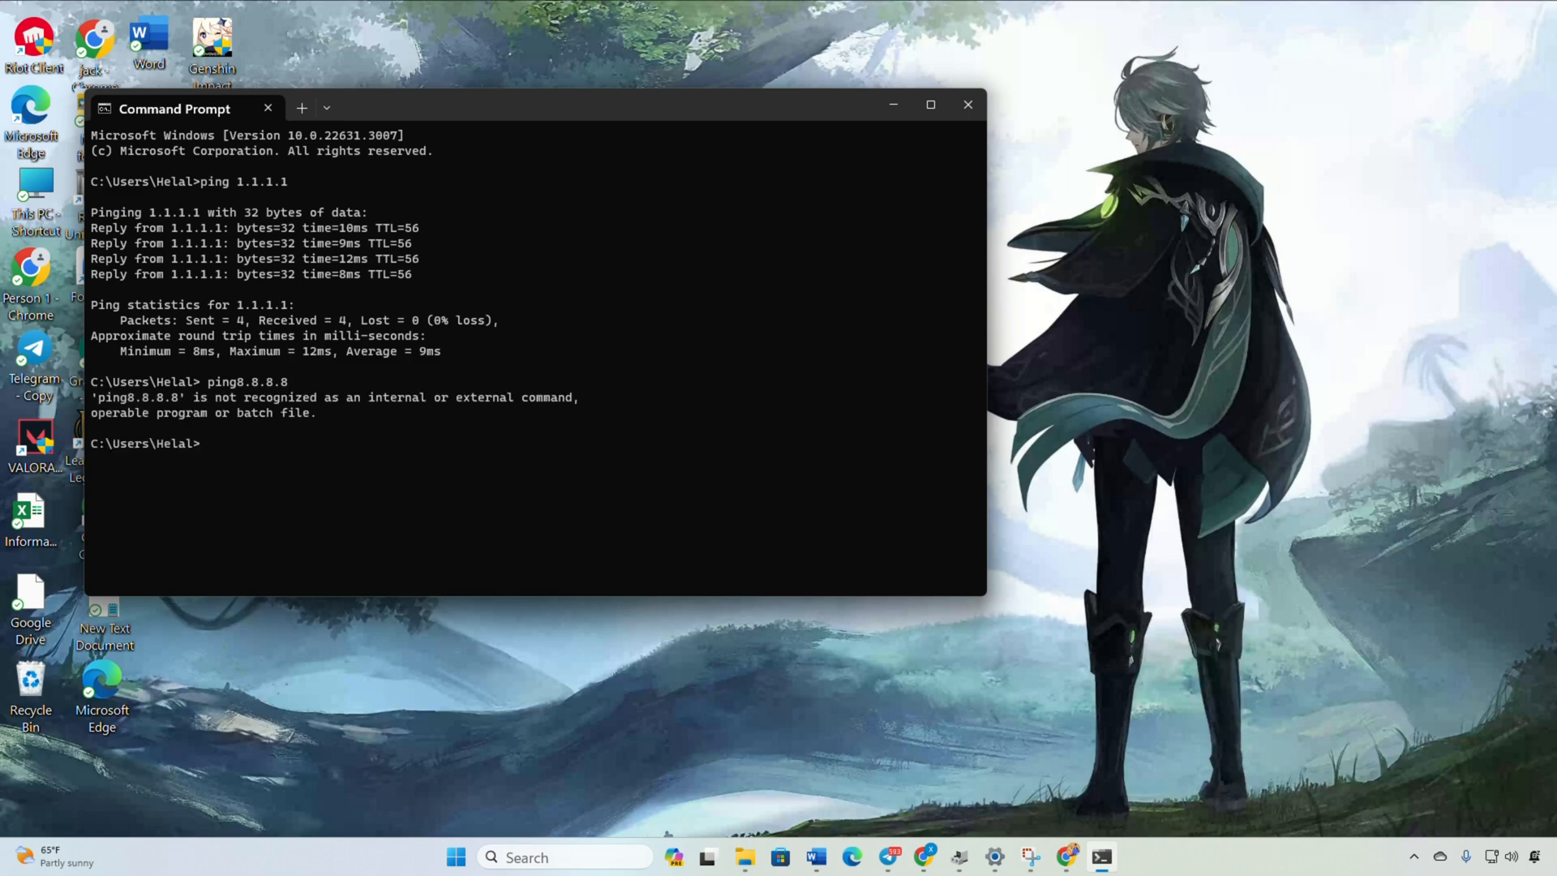
mouse_move(117, 353)
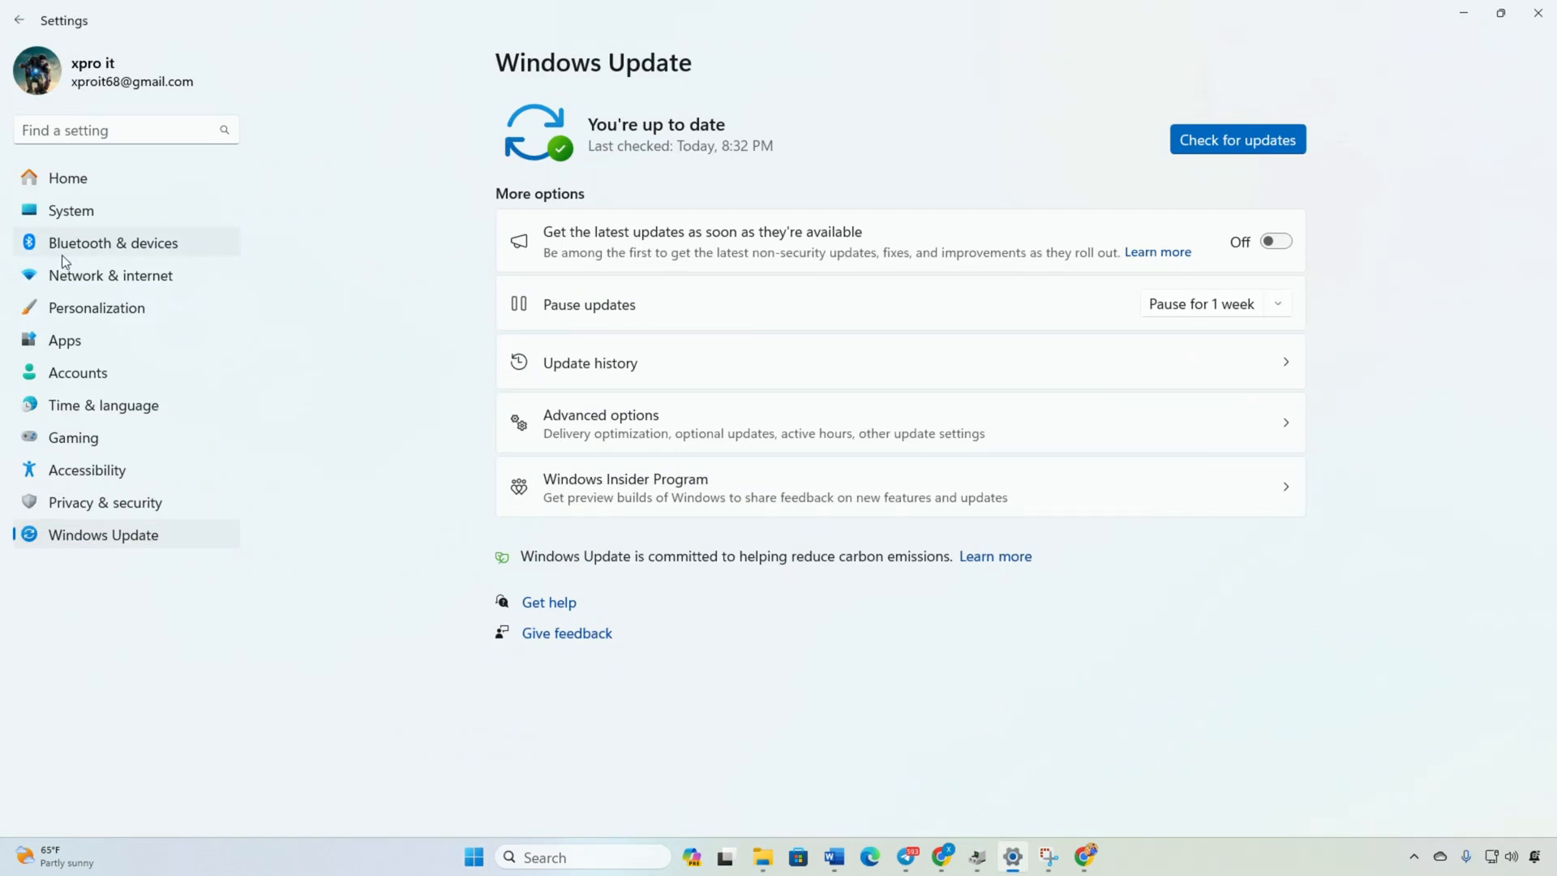
Edit the Ethernet IP assignment, switching it to Manual with IPv4 turned on.
left_click(111, 274)
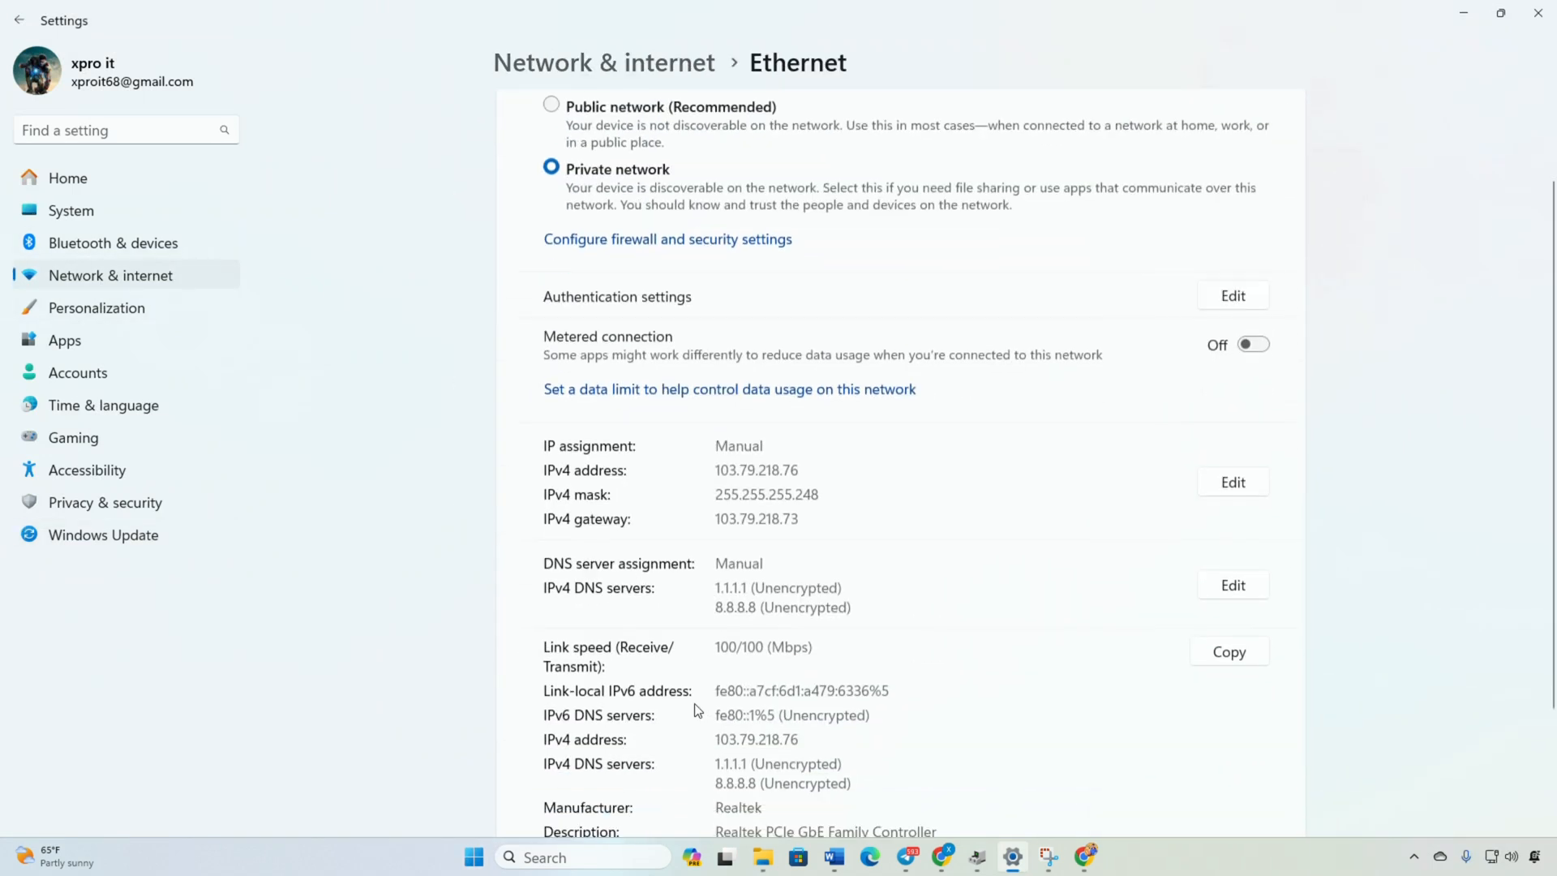
left_click(1231, 482)
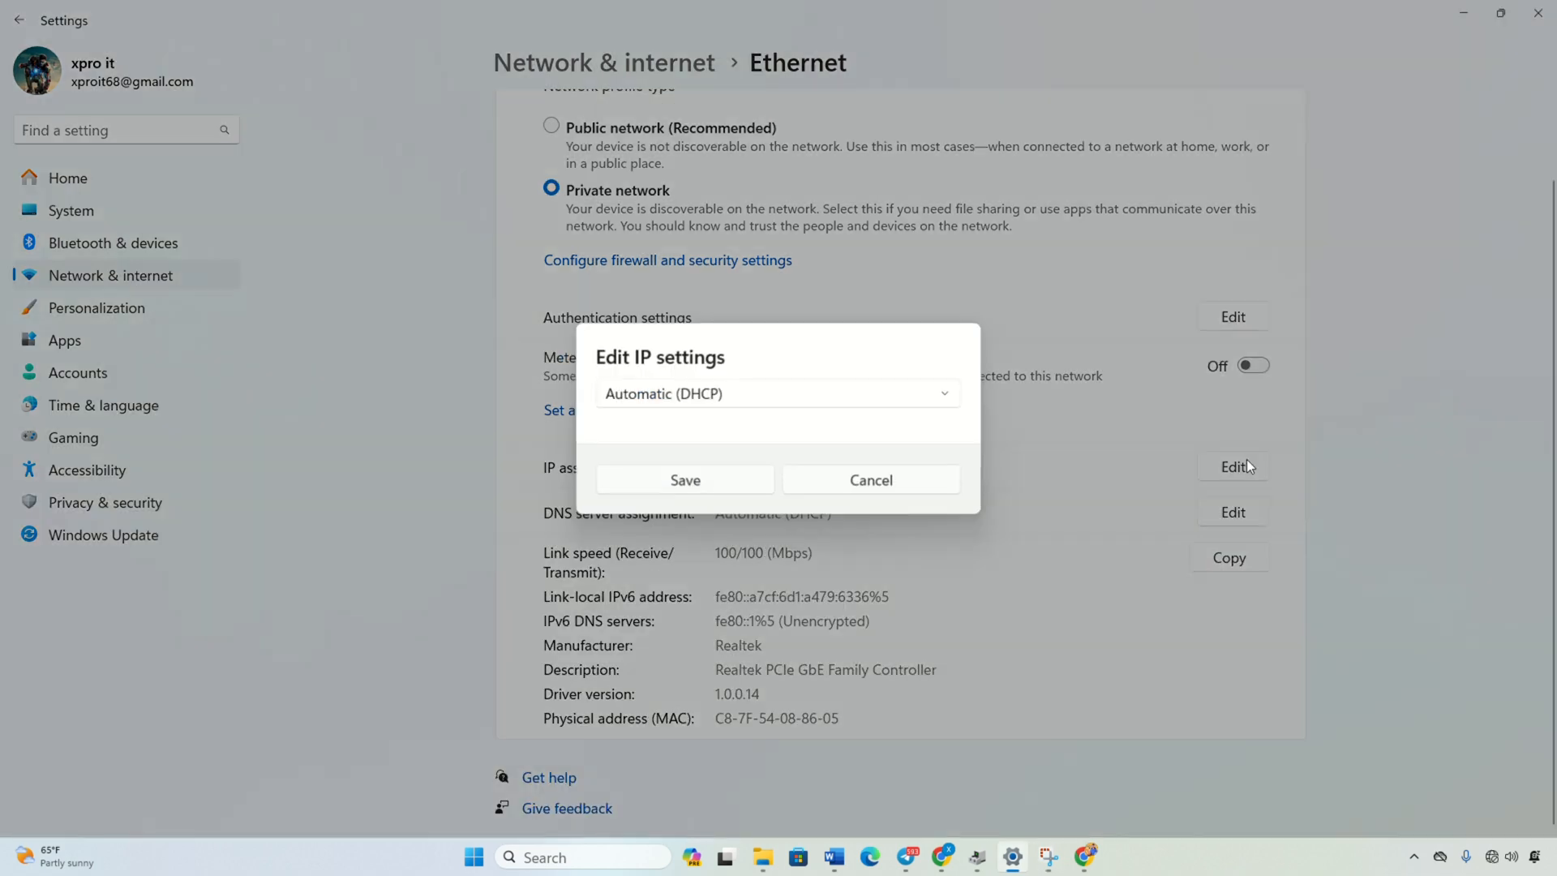
left_click(777, 393)
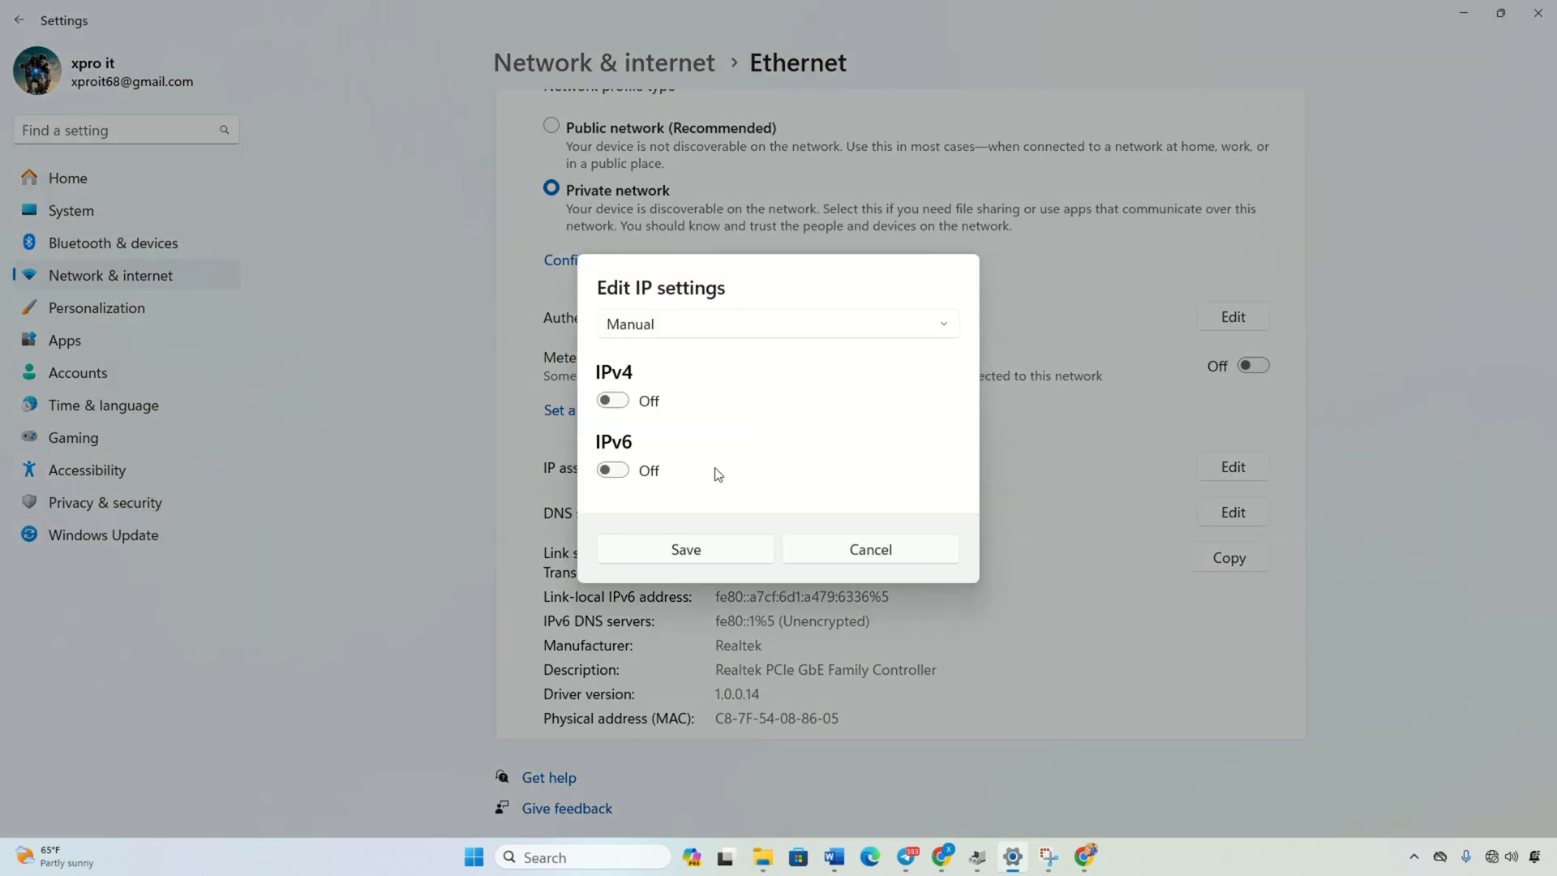
left_click(611, 399)
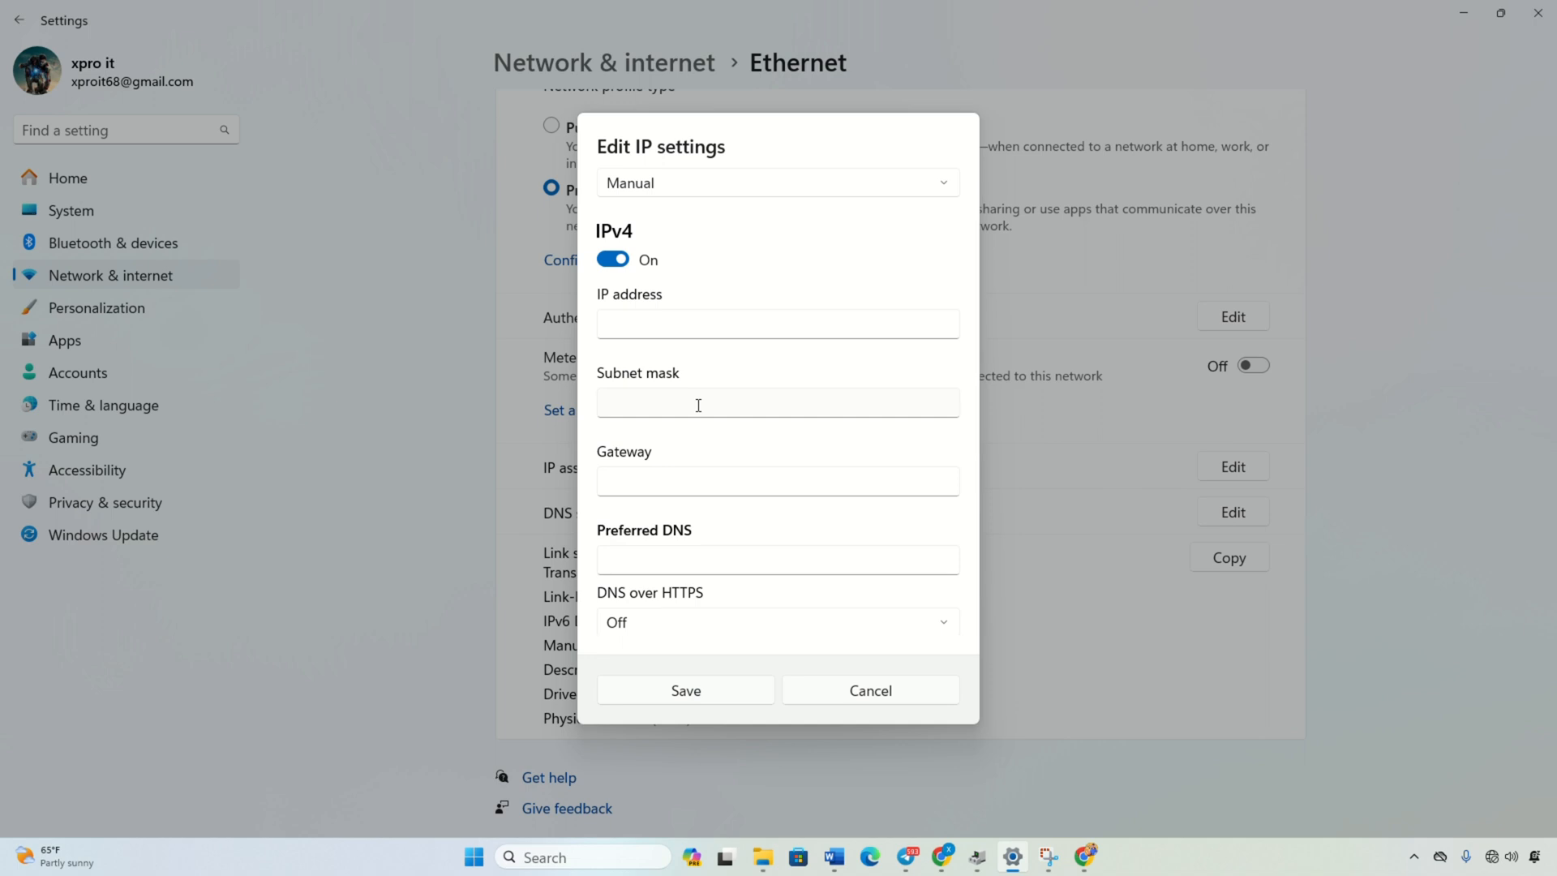
Enter 8.8.8.8 as a DNS server and start retyping the preferred DNS as 1.1.1.1.
left_click(777, 323)
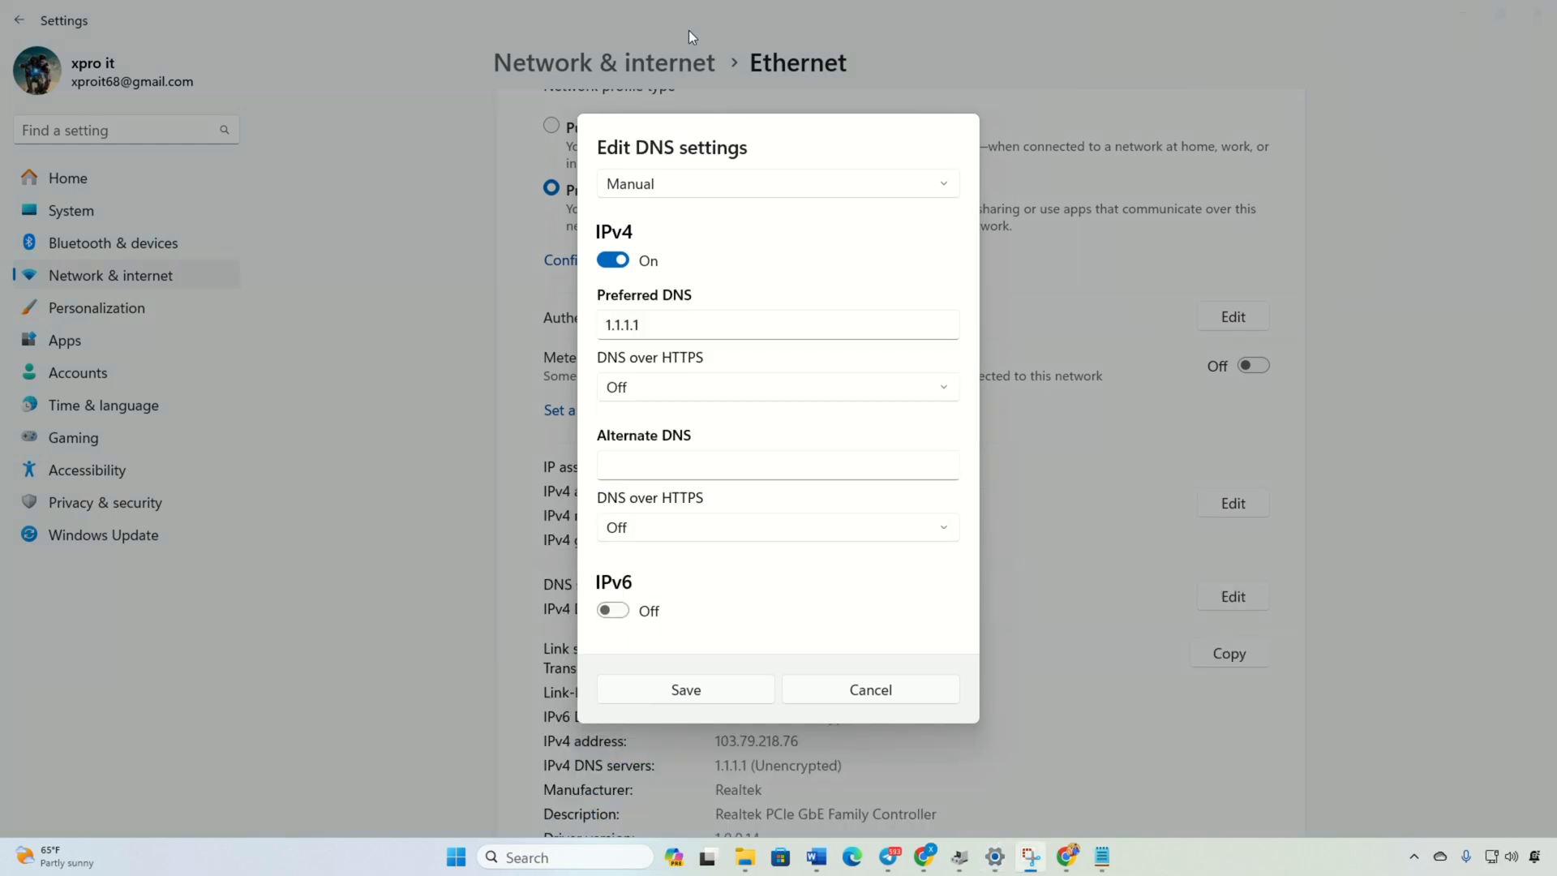
type("8.8.8.8")
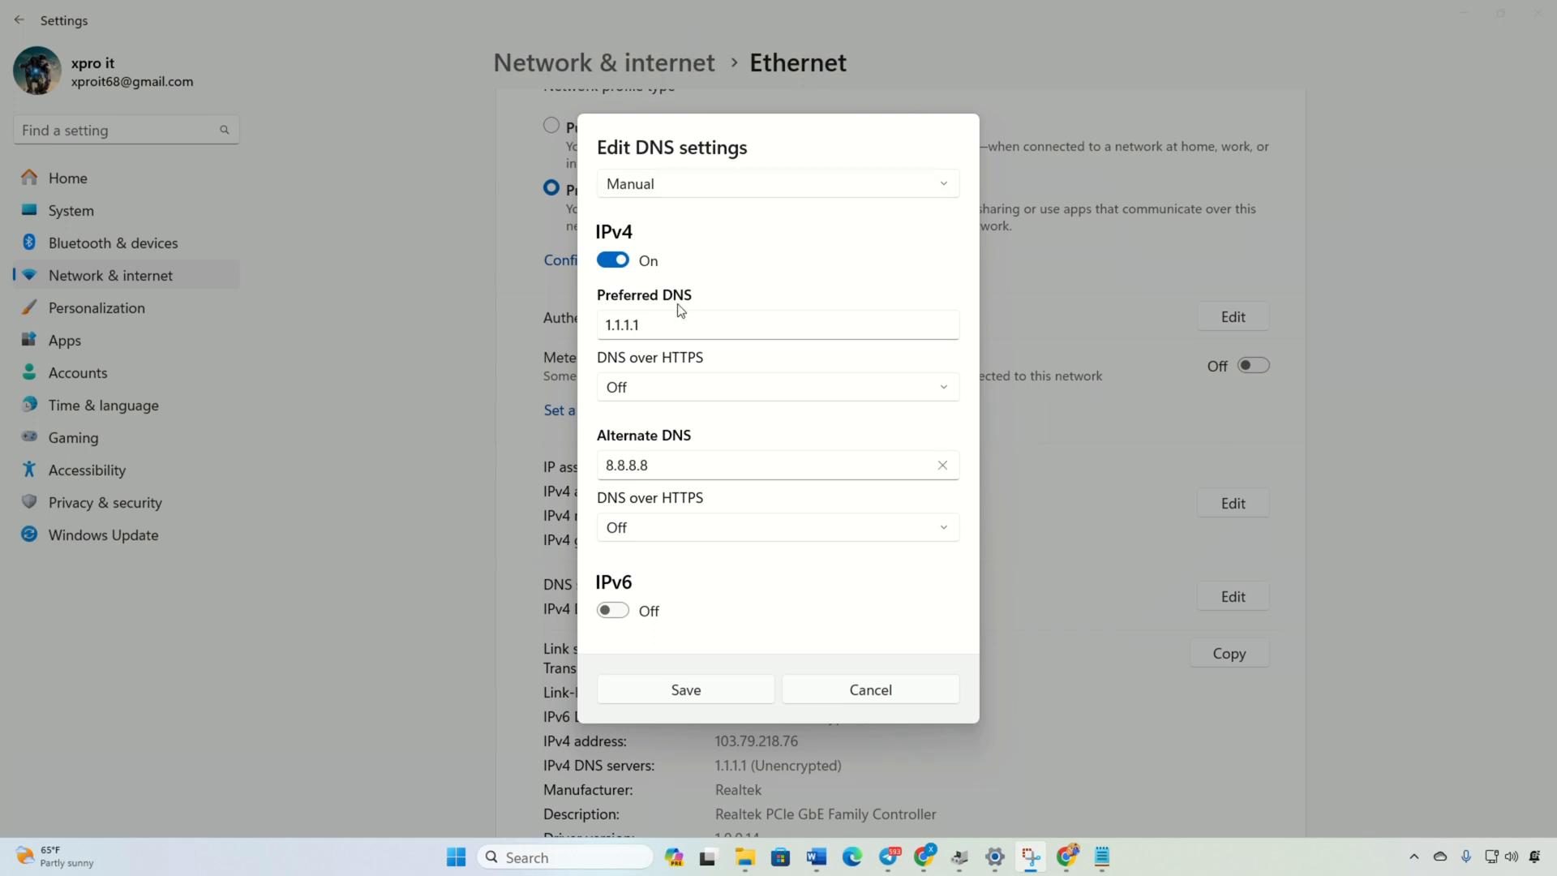
left_click(777, 323)
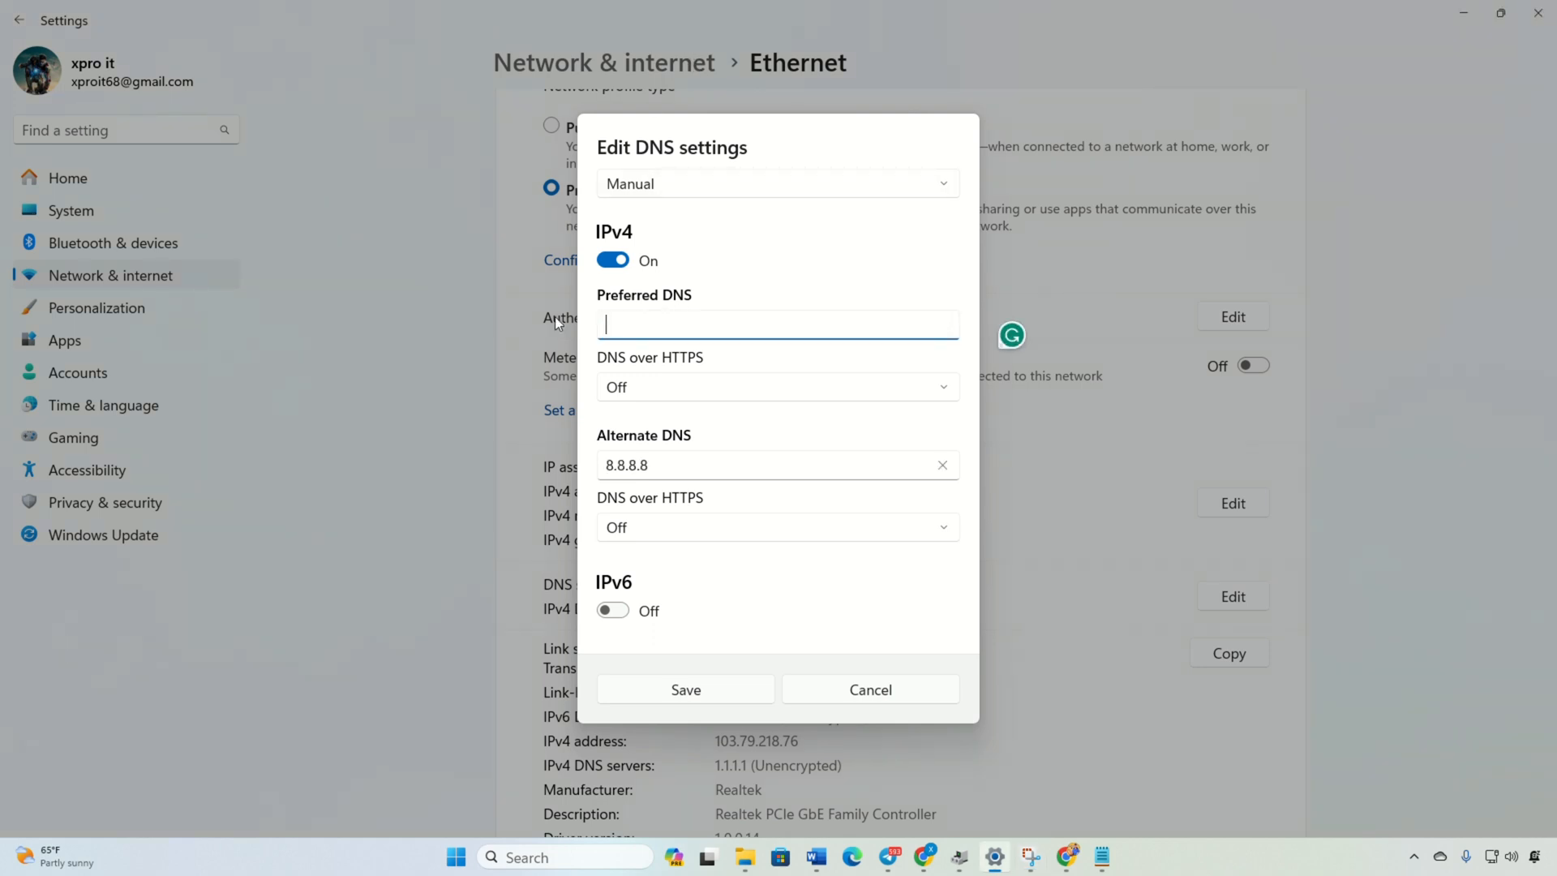
type("1.")
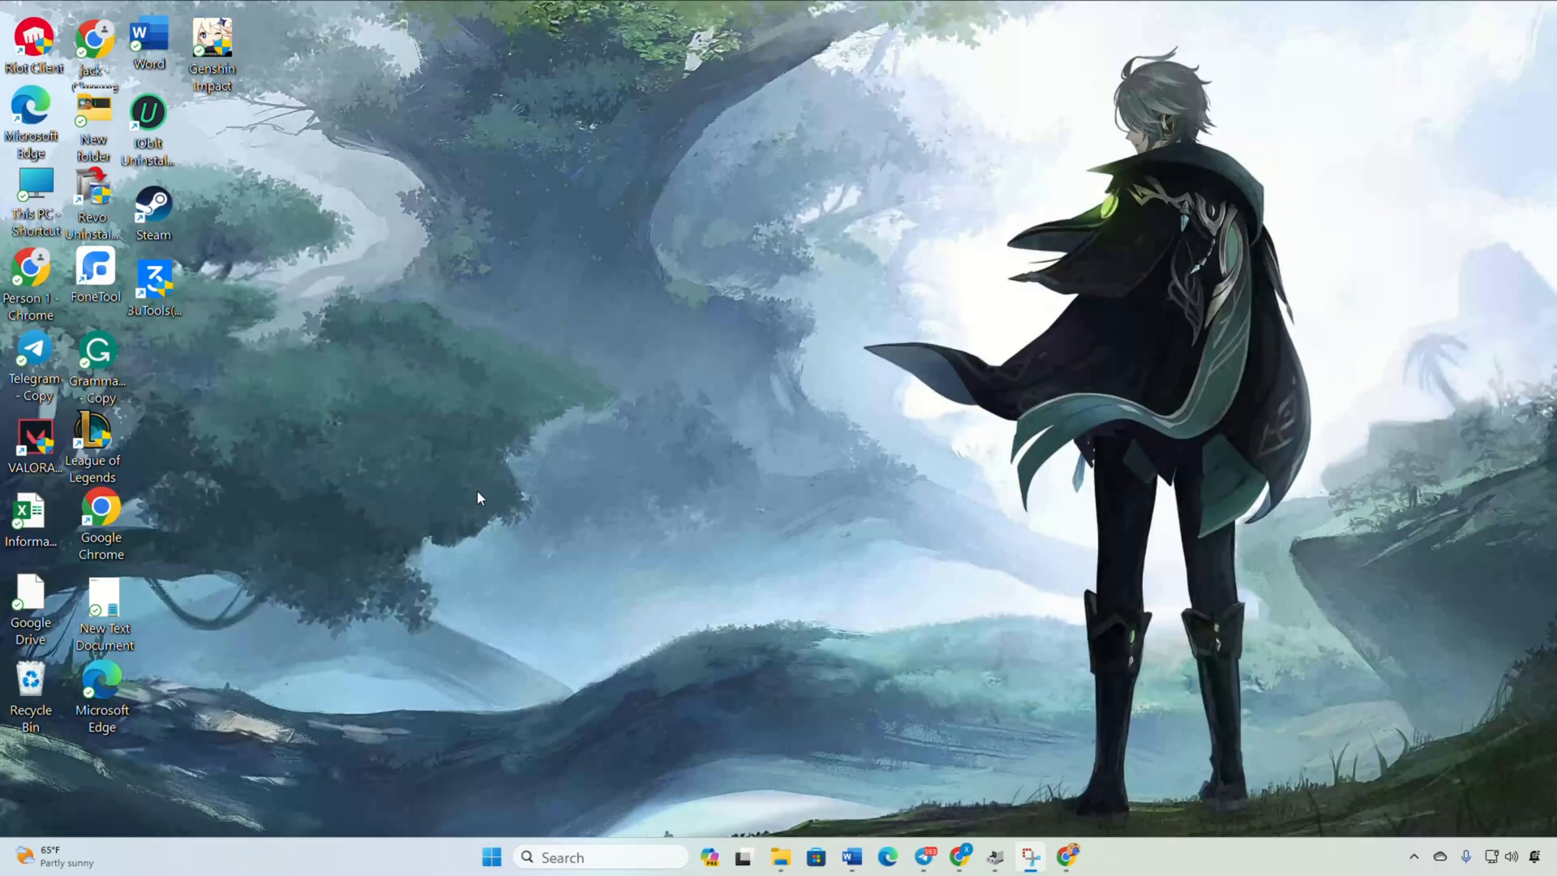
mouse_move(496, 477)
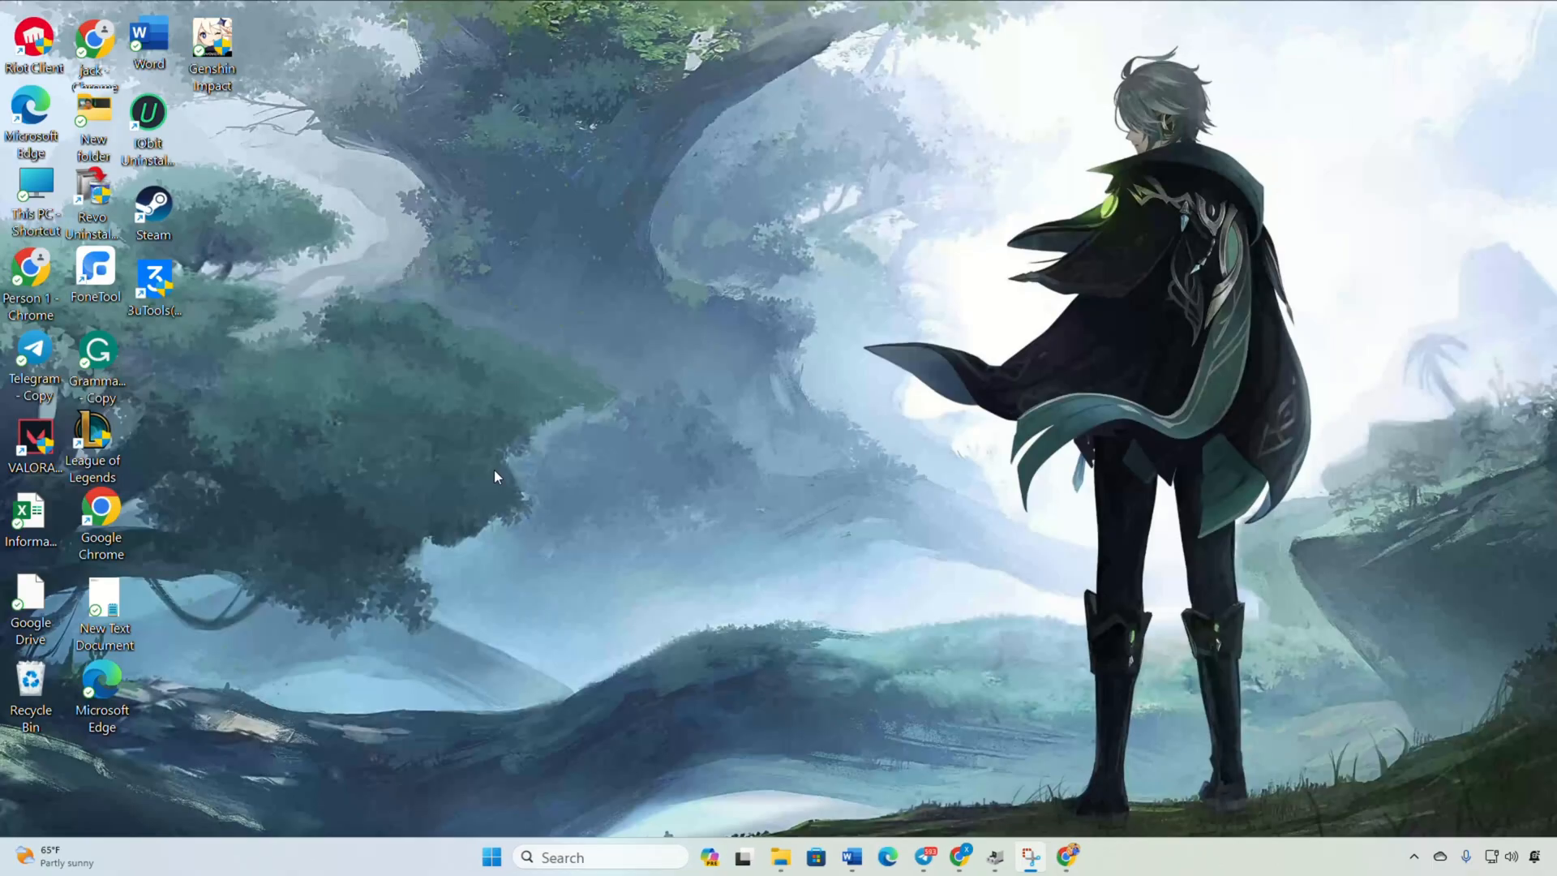
Open the Genshin Impact launcher from the desktop shortcut and launch the game.
double_click(212, 45)
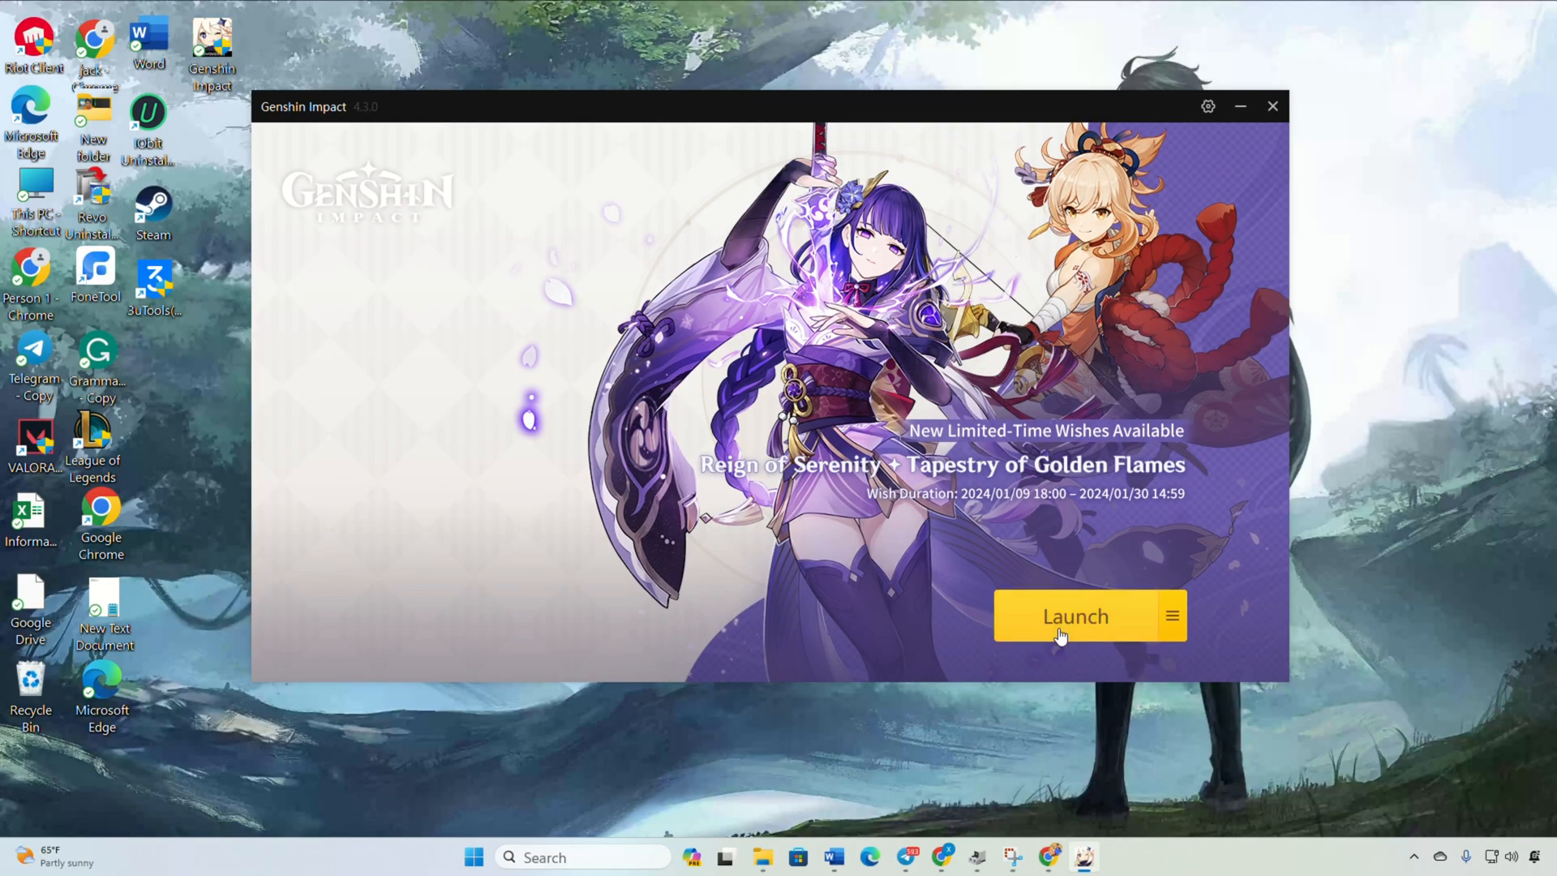
left_click(1074, 615)
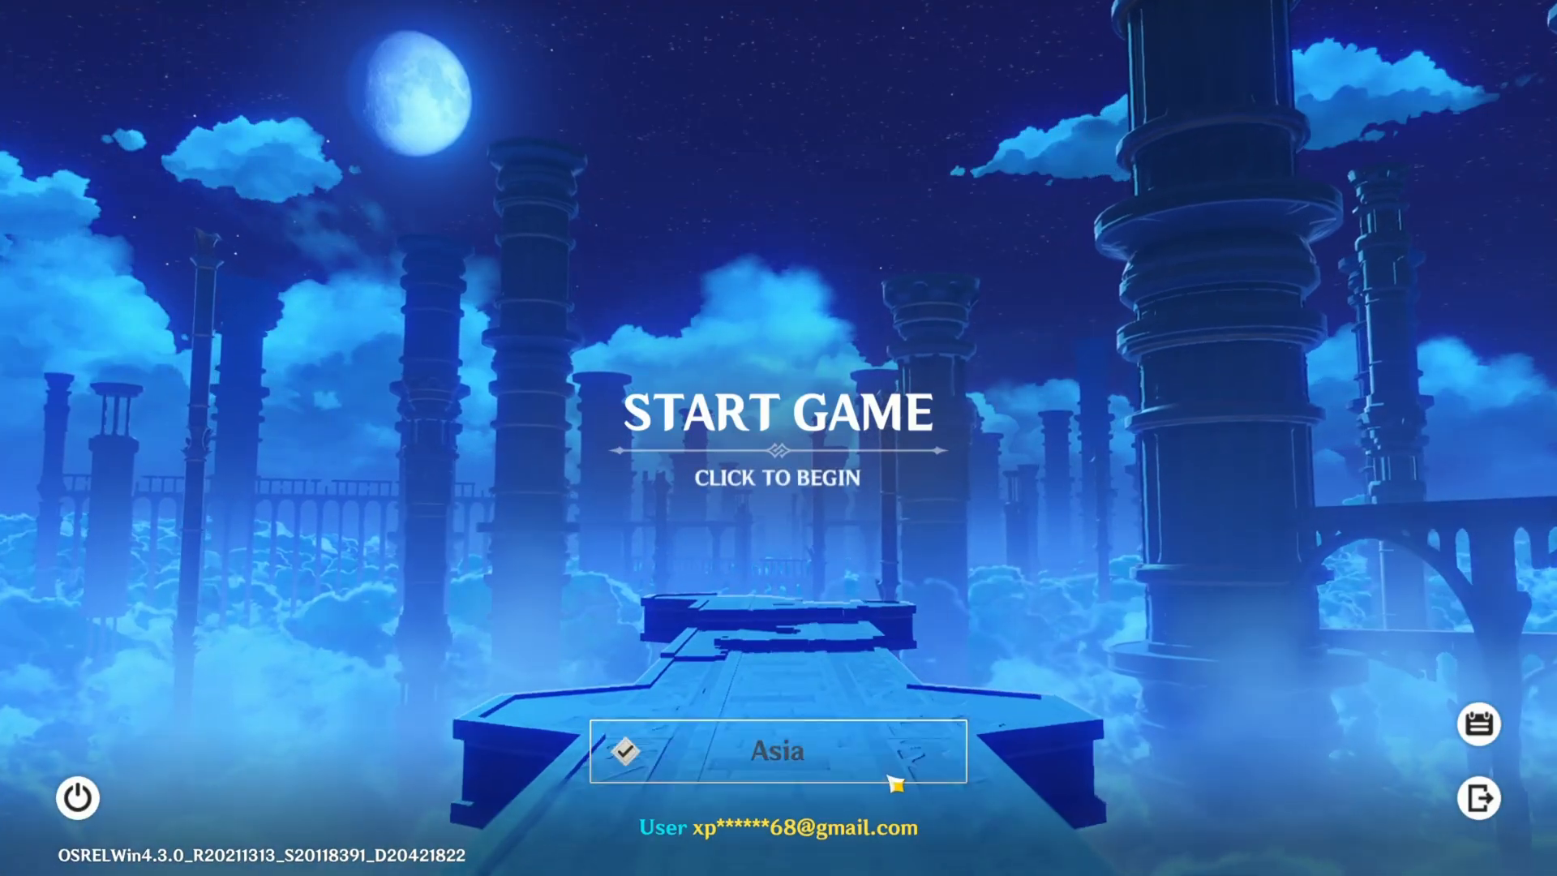
Change the game server on the start screen from Asia to America and confirm.
left_click(777, 751)
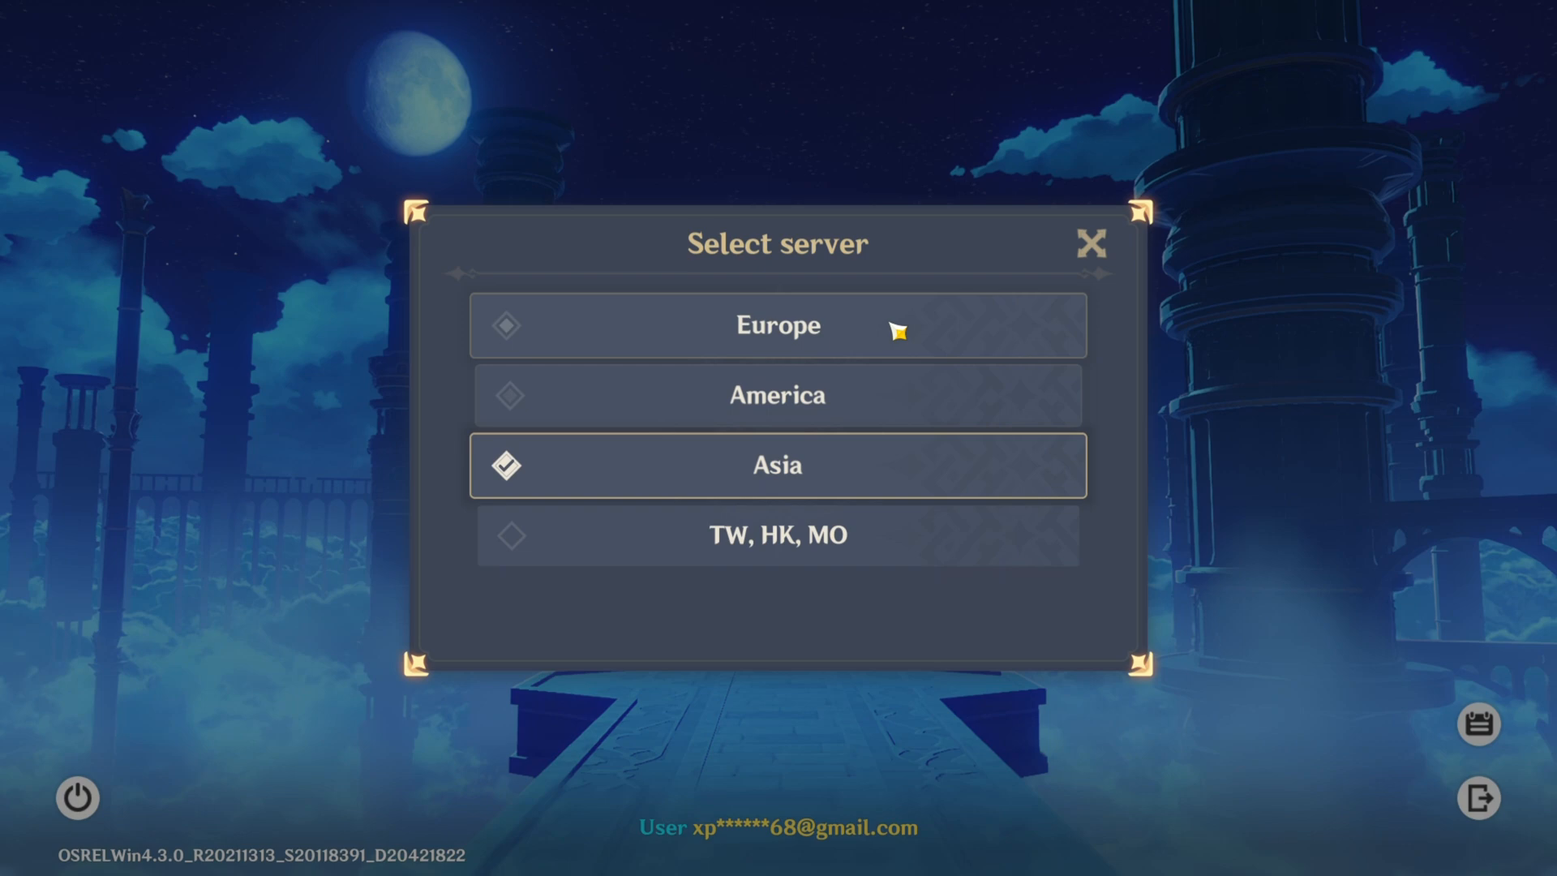
mouse_move(814, 467)
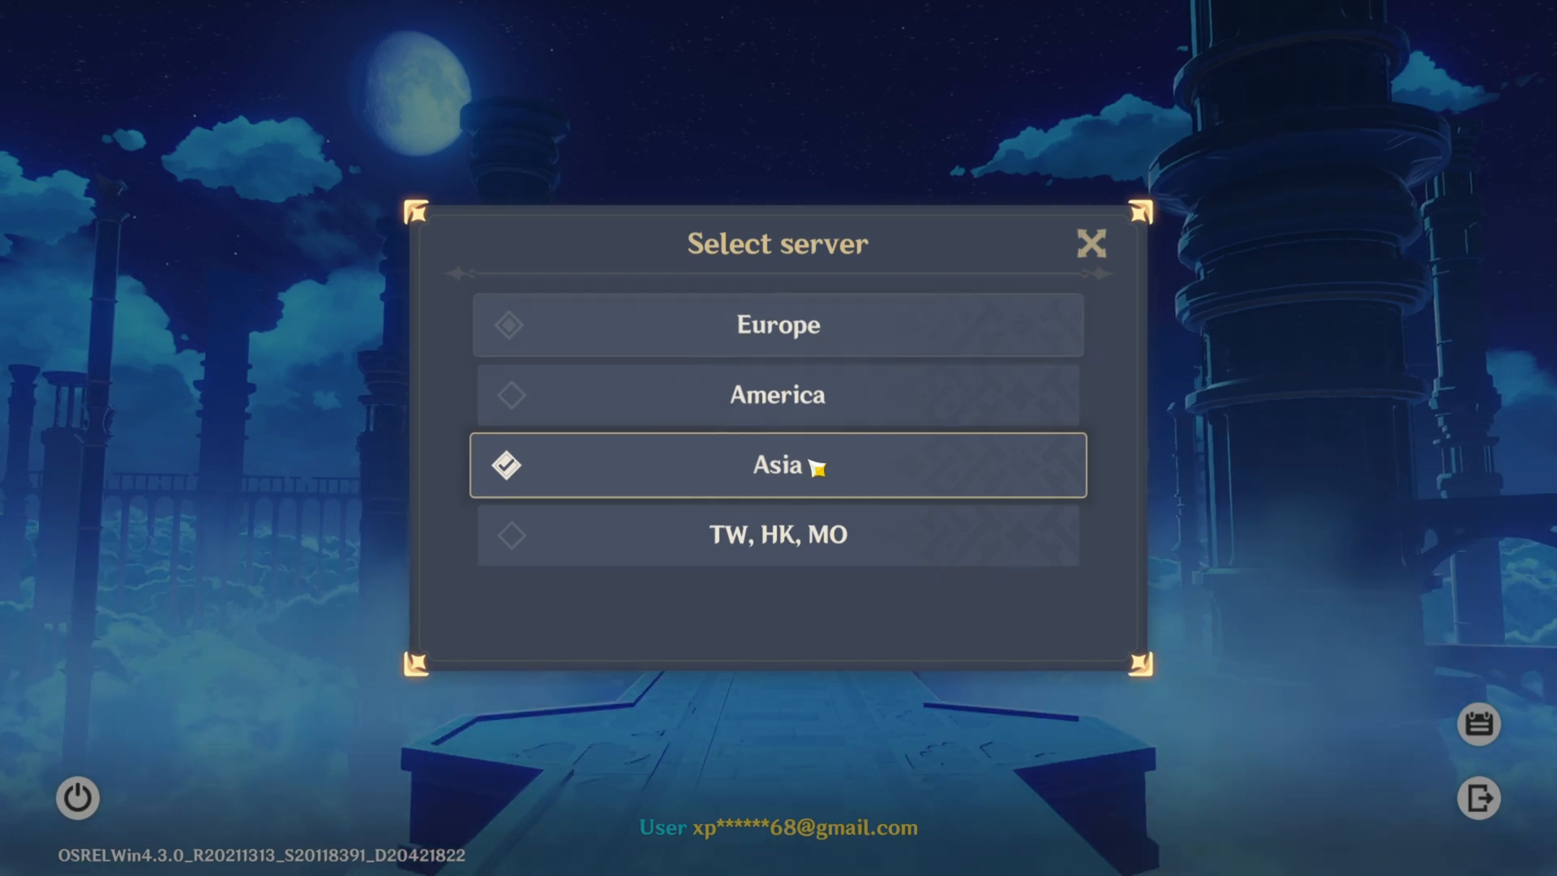
mouse_move(778, 394)
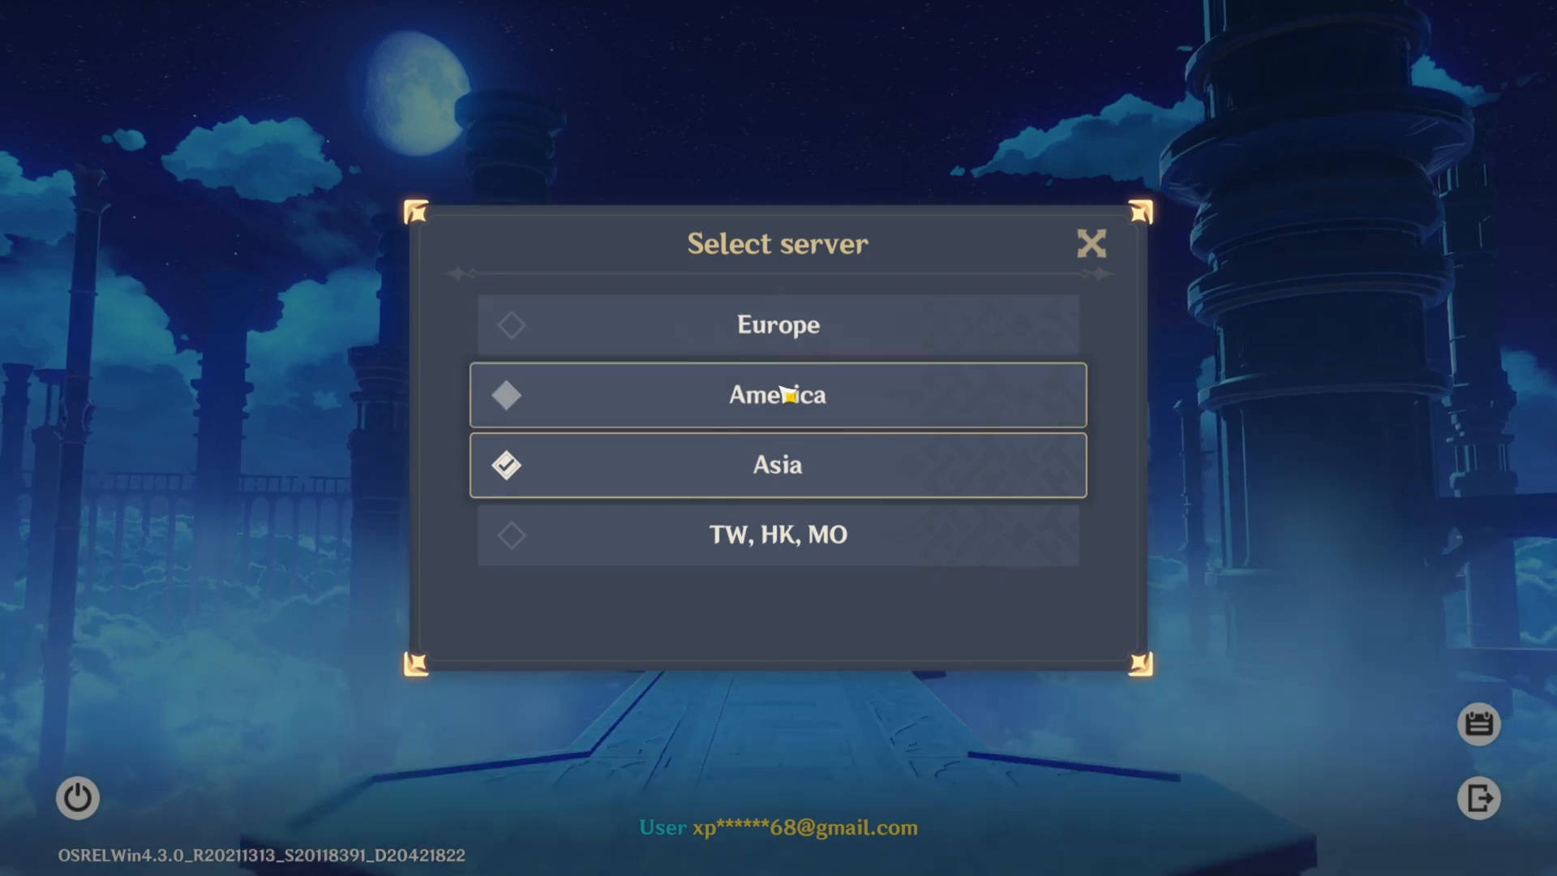
left_click(778, 394)
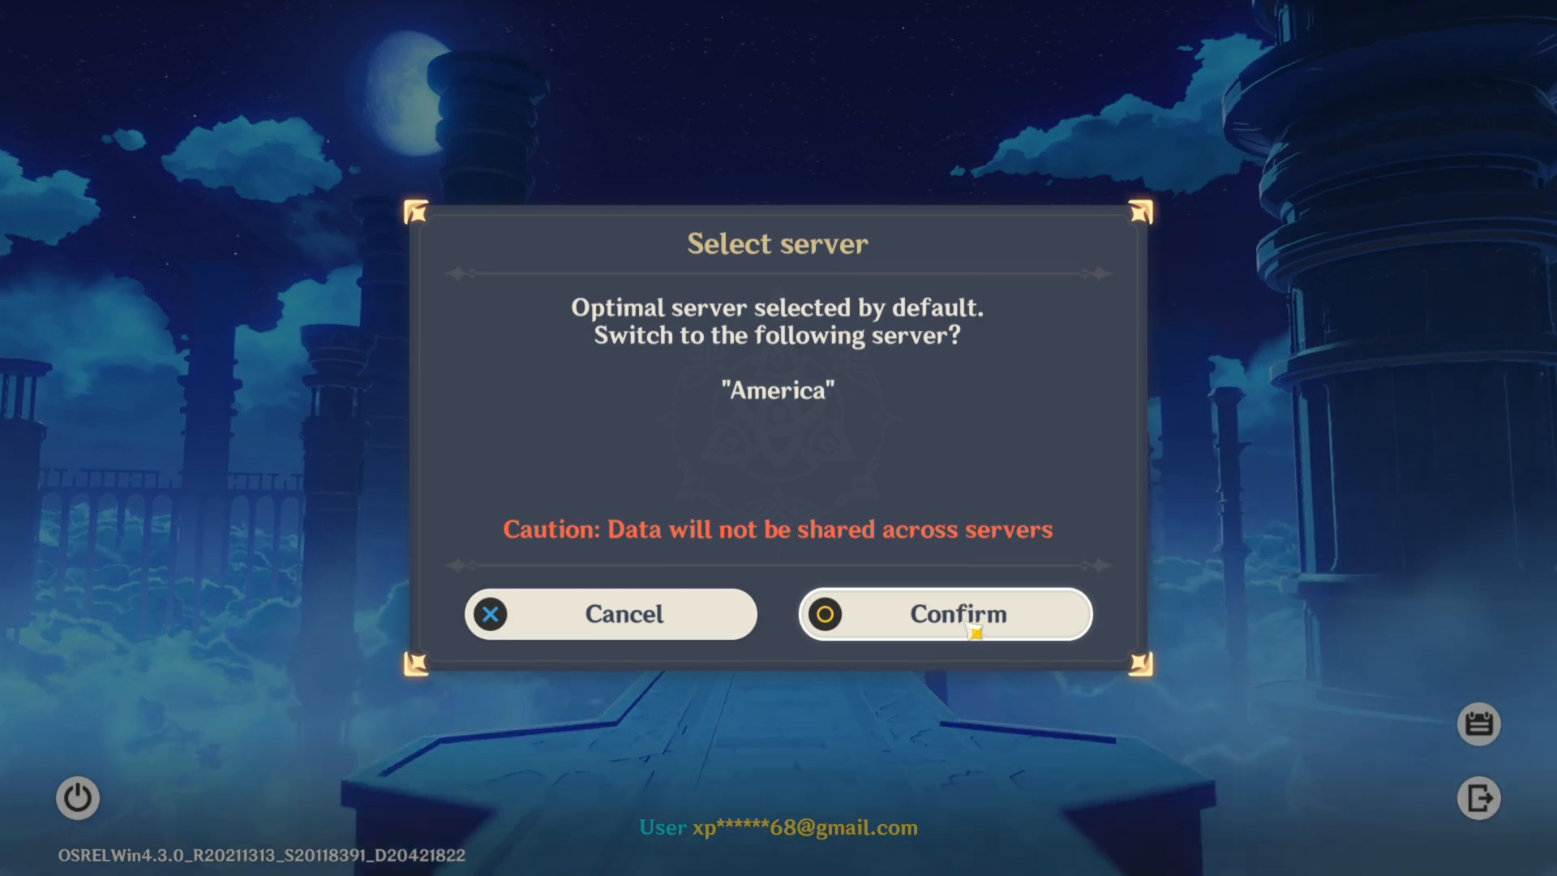
left_click(944, 614)
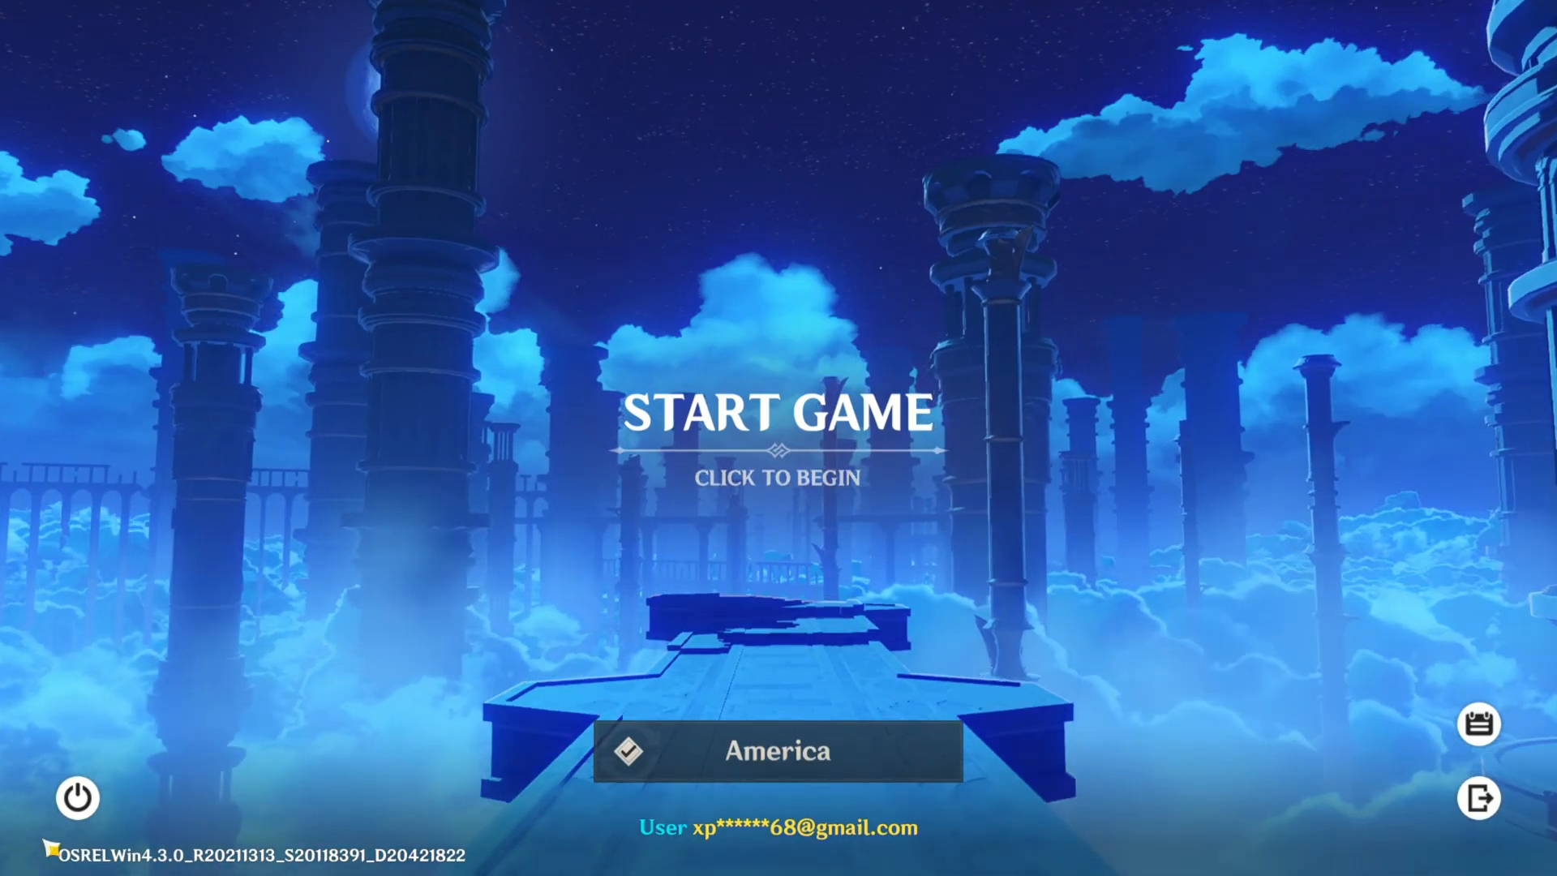
left_click(76, 797)
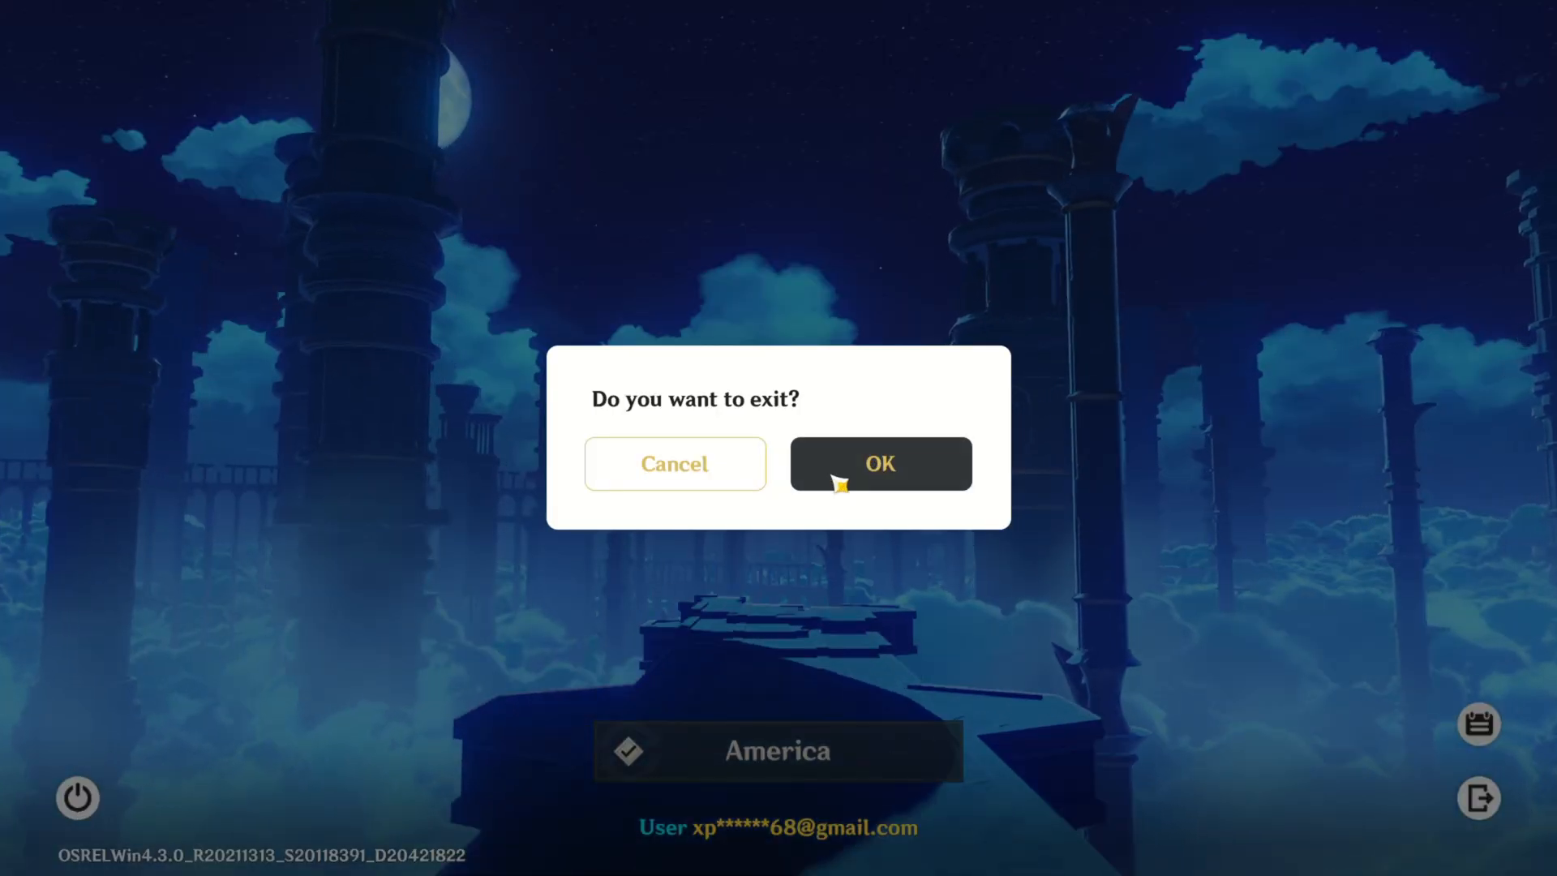
Confirm the exit prompt to close Genshin Impact.
left_click(877, 464)
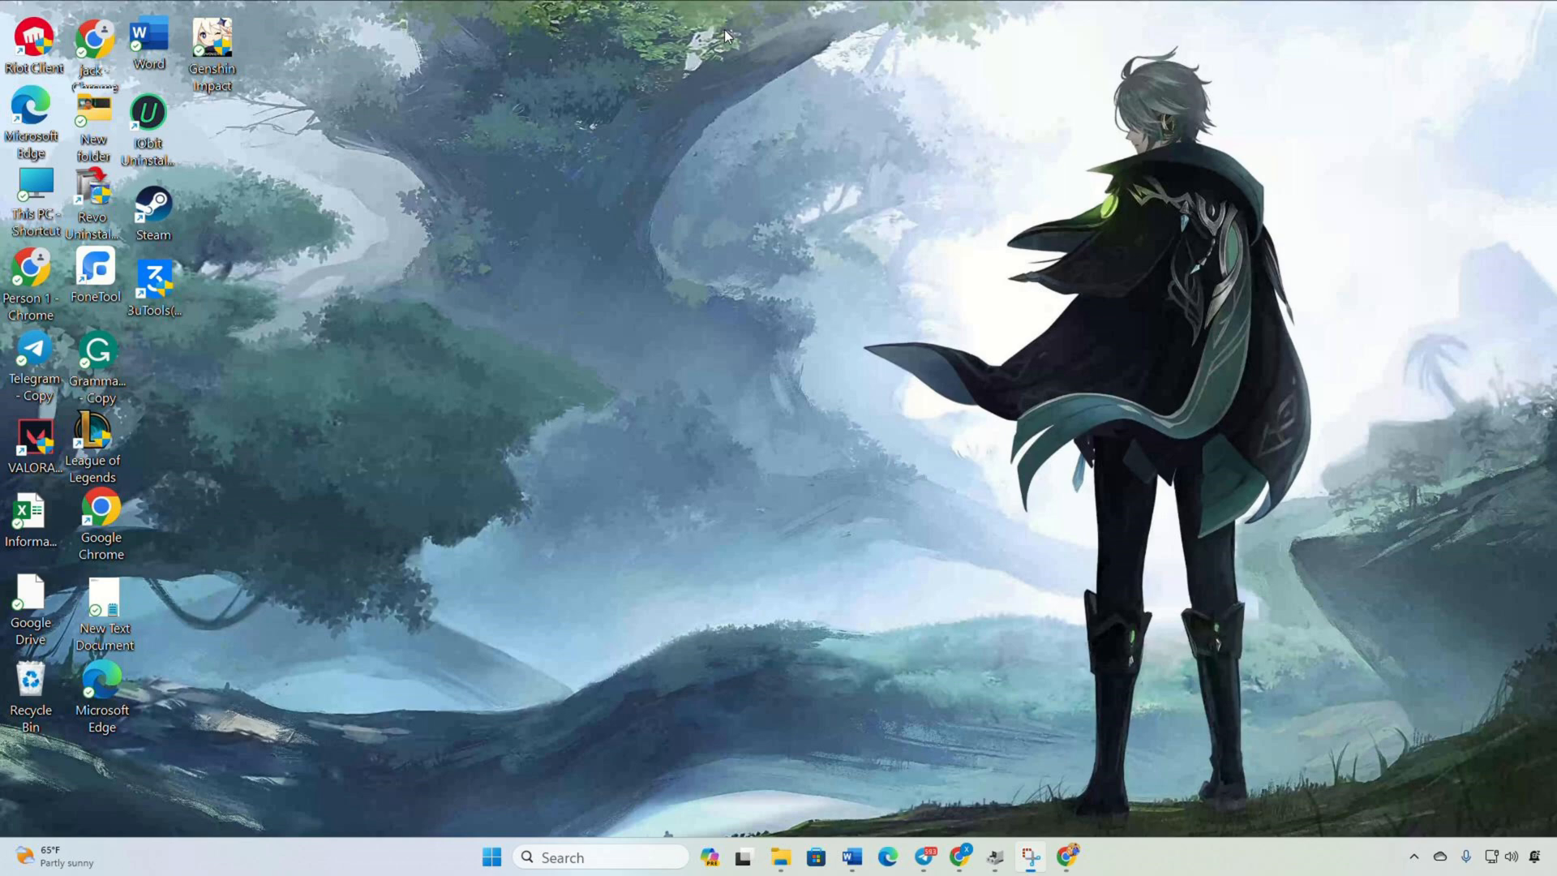